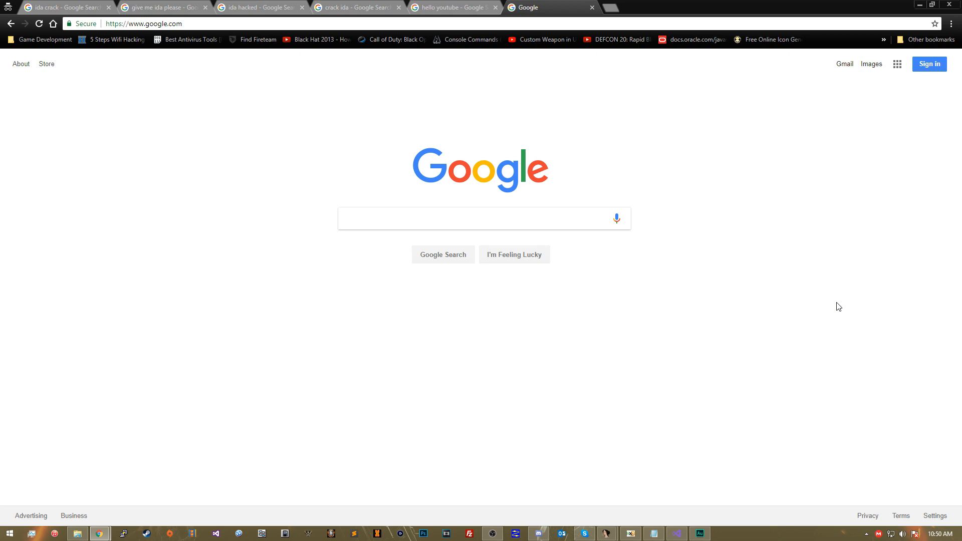
{"action": "mouse_move", "coordinate": [663, 454]}
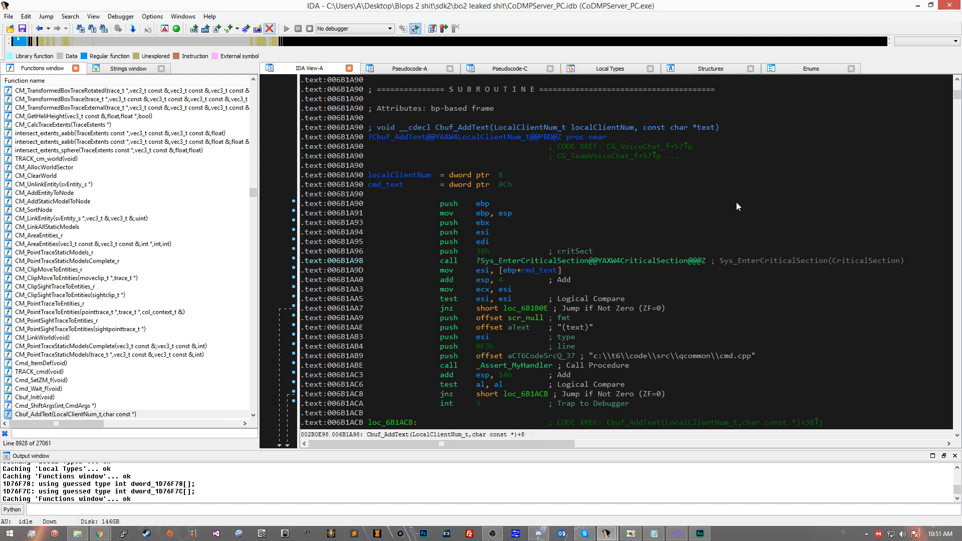
{"action": "mouse_move", "coordinate": [107, 534]}
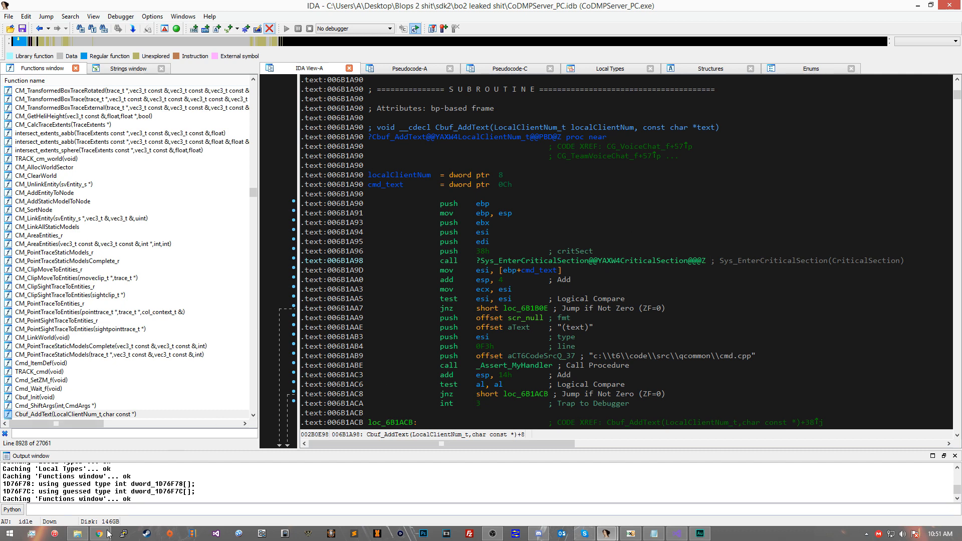
Step: Search Google for "free ida" and go to the Hex-Rays IDA freeware version page
{"action": "left_click", "coordinate": [98, 533]}
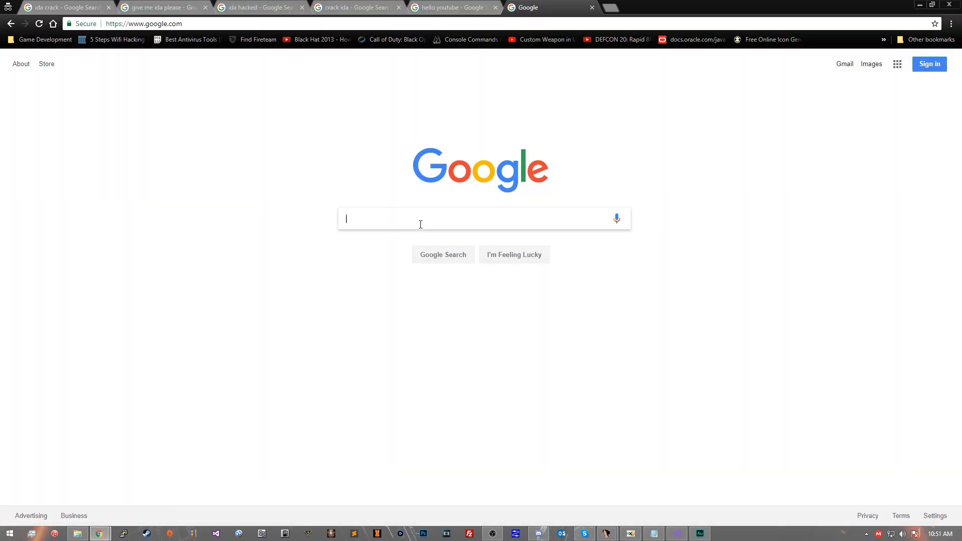
{"action": "type", "text": "free ida"}
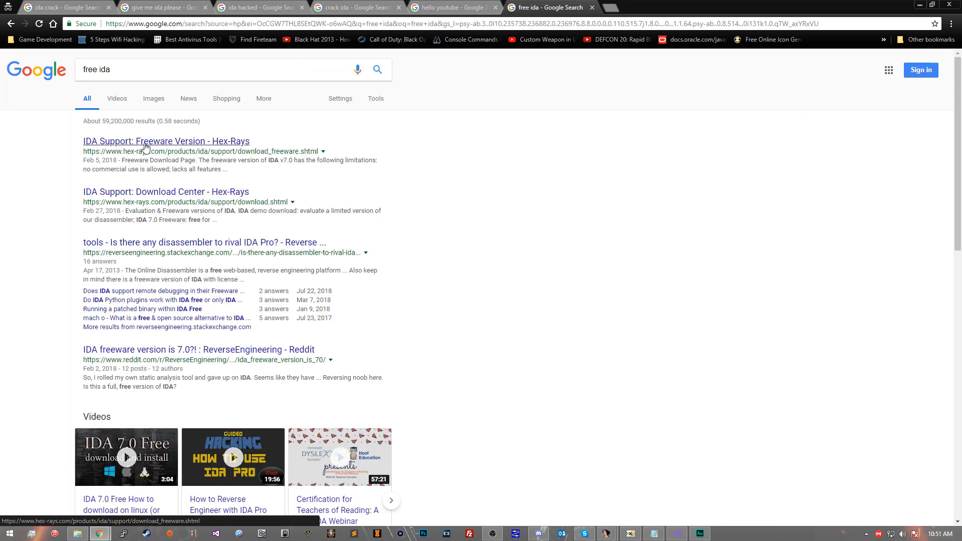
{"action": "left_click", "coordinate": [165, 141]}
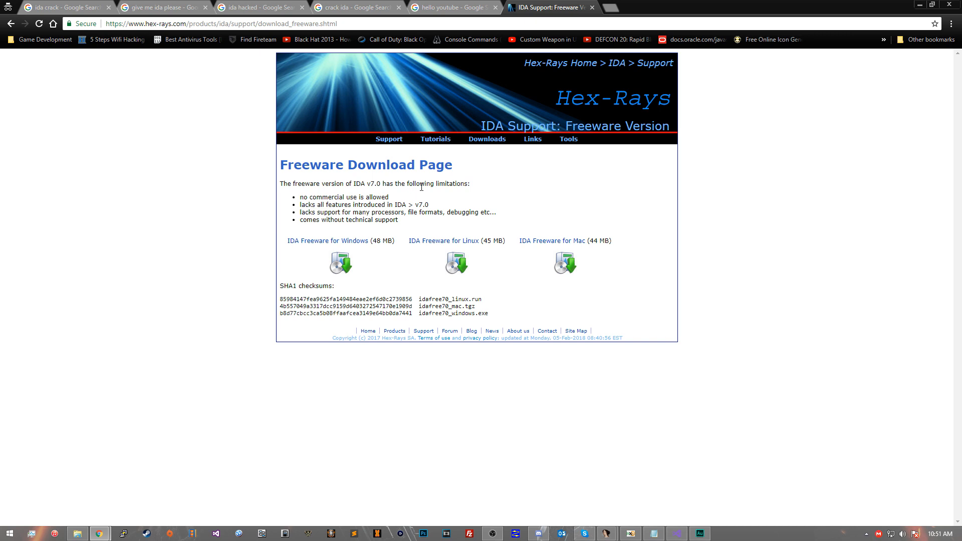
{"action": "mouse_move", "coordinate": [391, 179]}
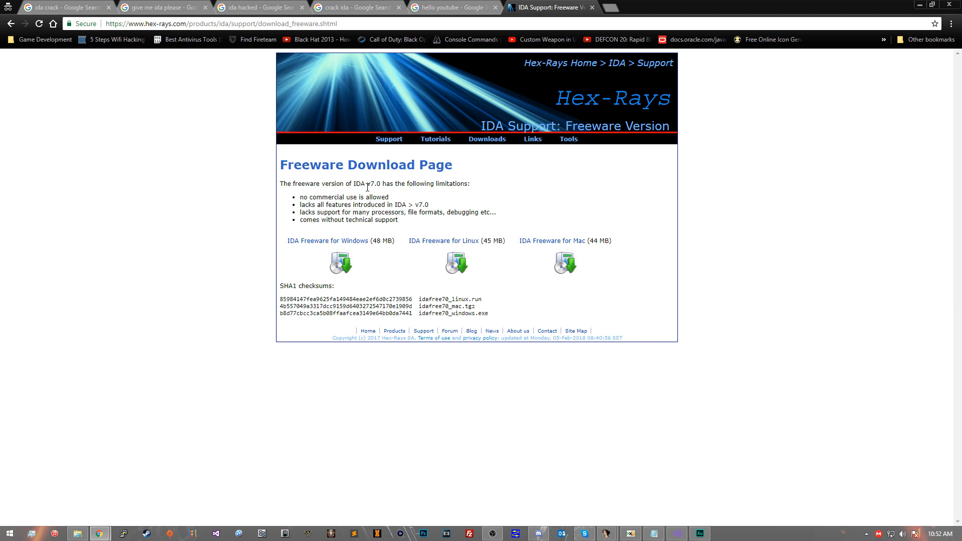
{"action": "mouse_move", "coordinate": [348, 244]}
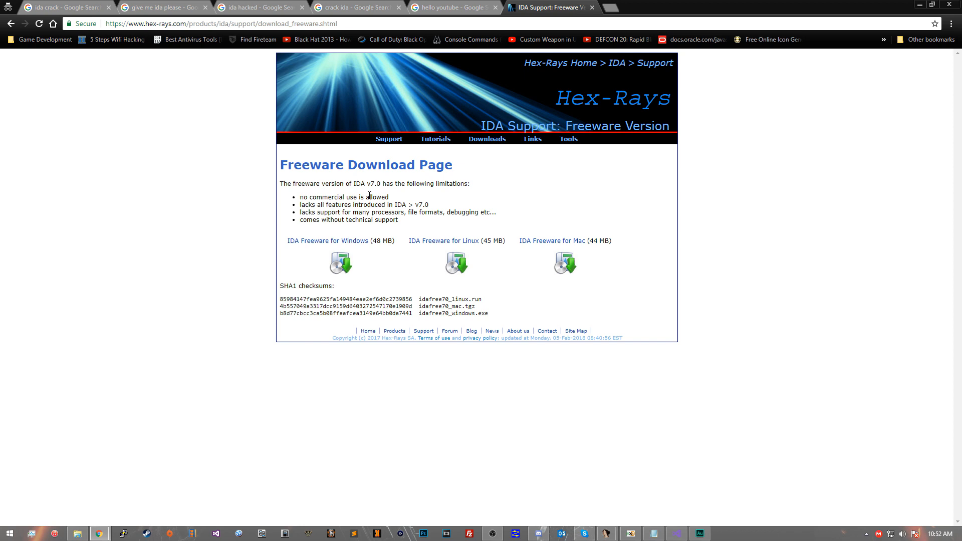
{"action": "mouse_move", "coordinate": [381, 153]}
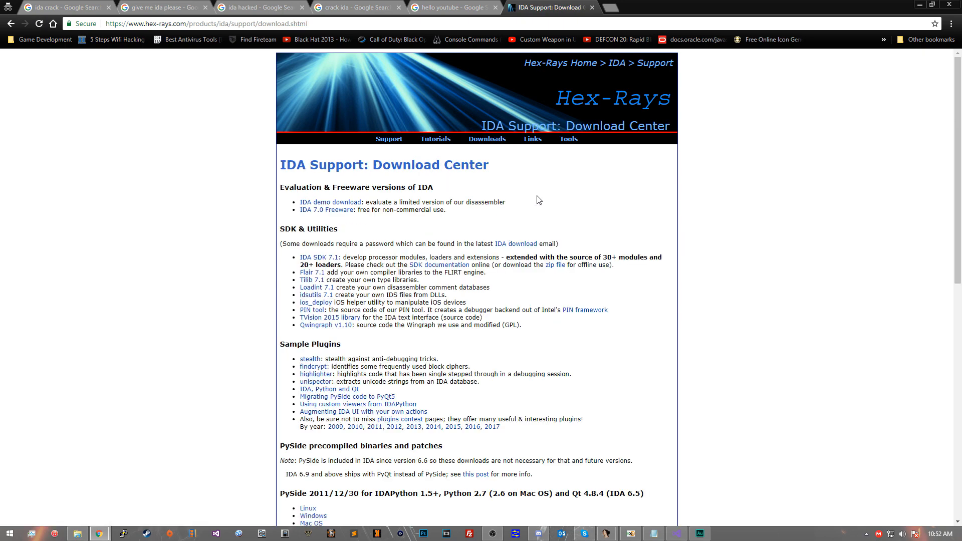
Step: Browse the Download Center, visit the Links page, then return to the Download Center
{"action": "scroll", "scroll_direction": "down", "scroll_amount": 3}
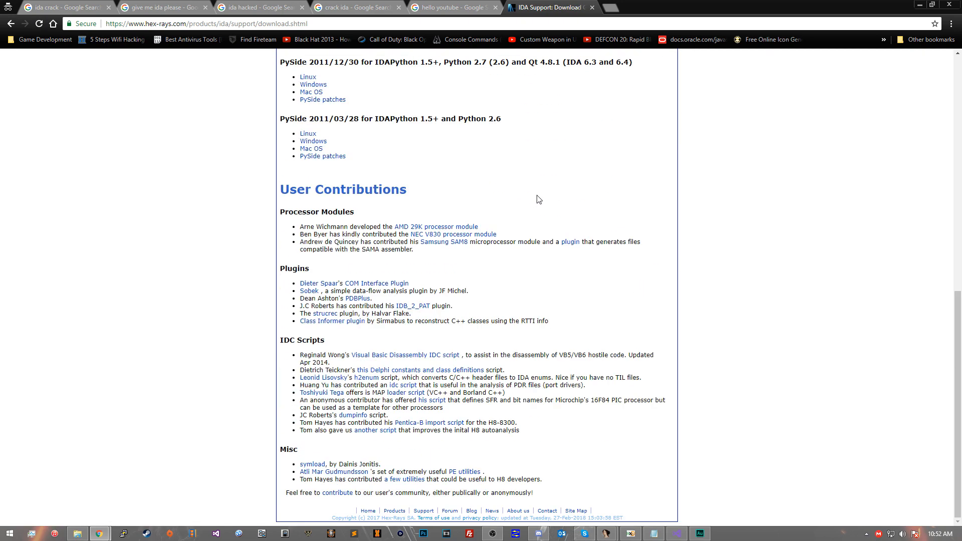
{"action": "scroll", "scroll_direction": "down", "scroll_amount": 3}
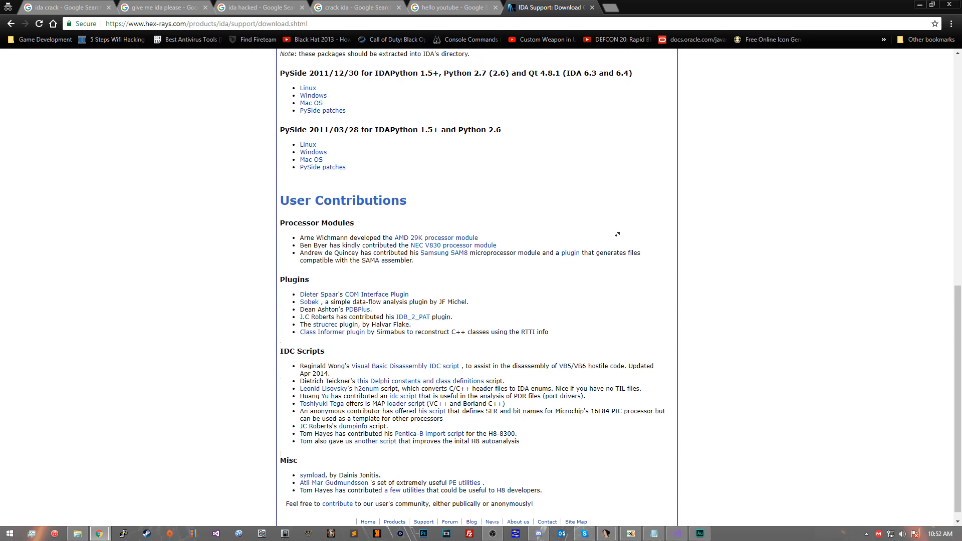
{"action": "left_click", "coordinate": [532, 138]}
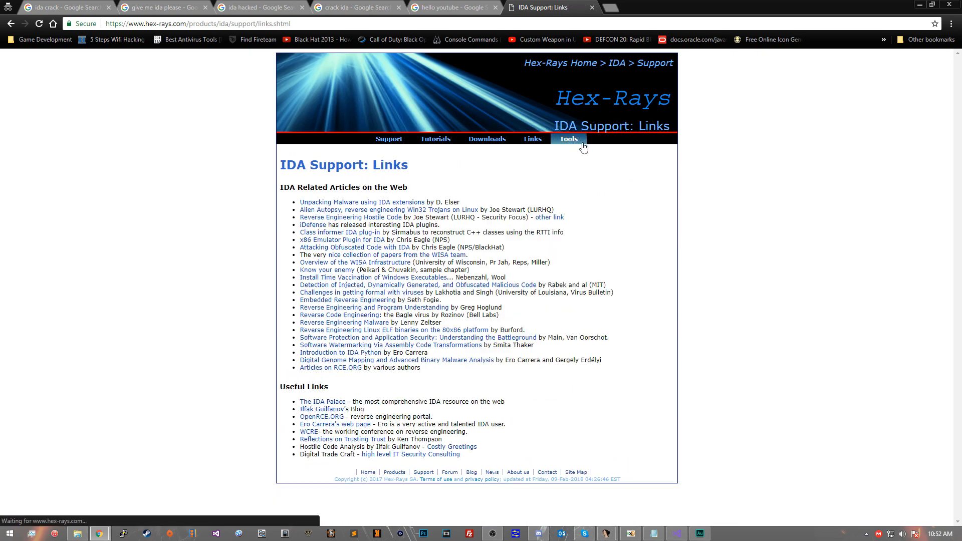
{"action": "left_click", "coordinate": [567, 138]}
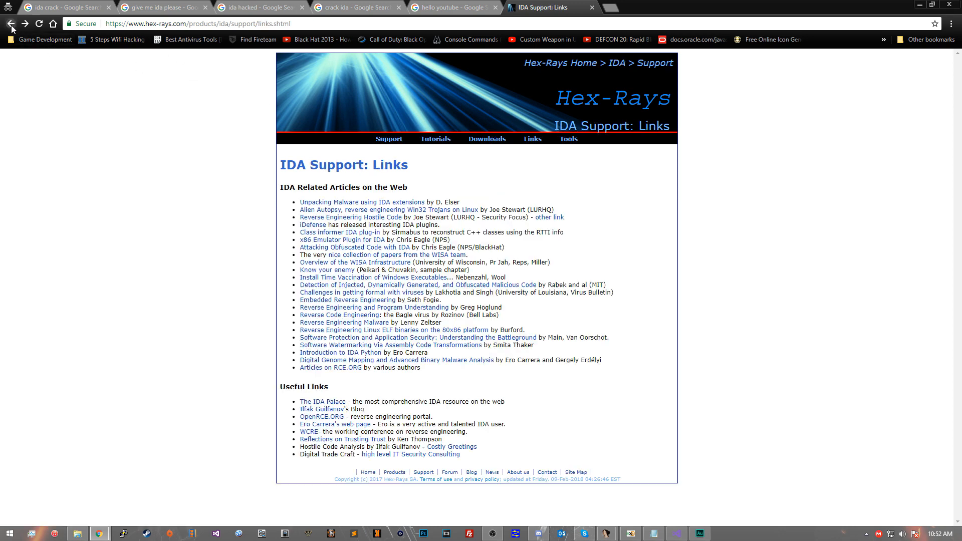
{"action": "left_click", "coordinate": [487, 139]}
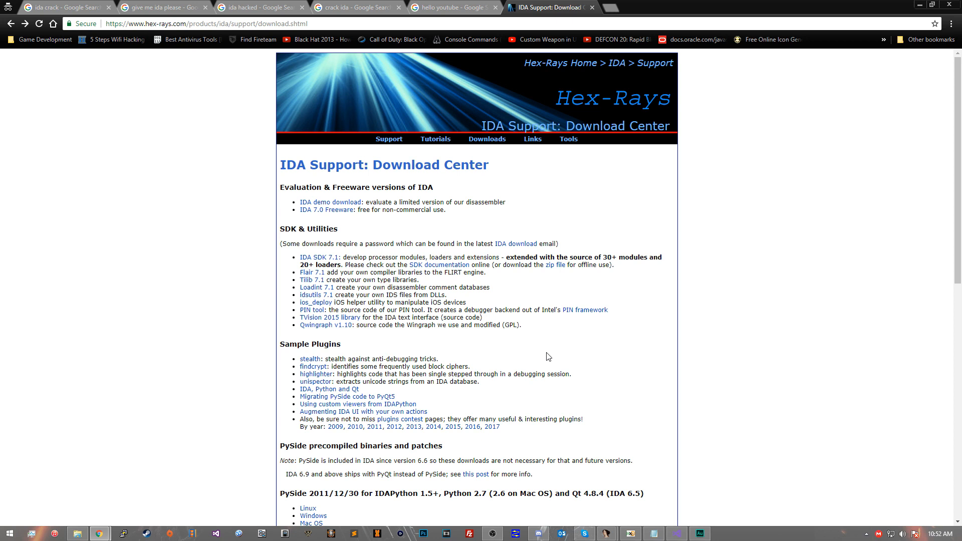
{"action": "mouse_move", "coordinate": [392, 148]}
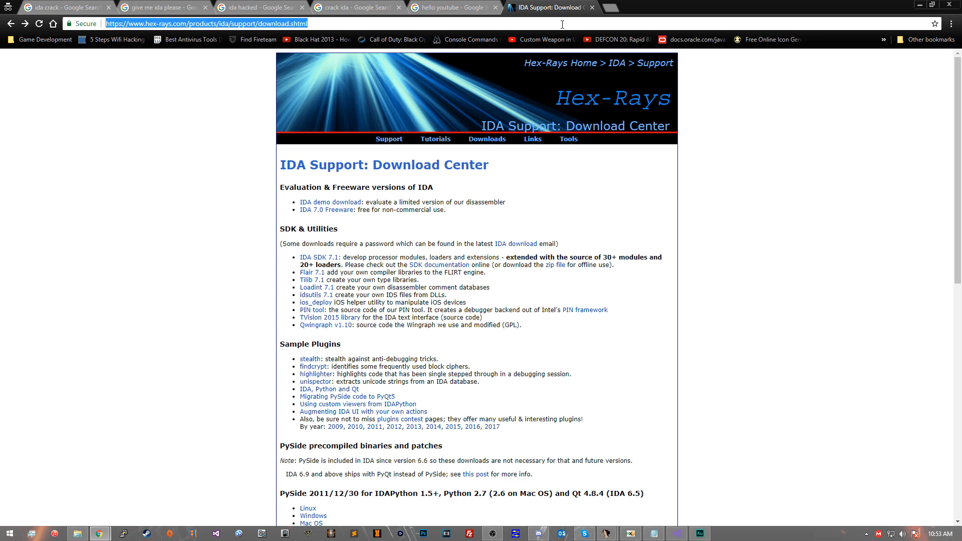
Step: Search Google for "cod mp server bo2 pdb" and look through the results
{"action": "type", "text": "cod"}
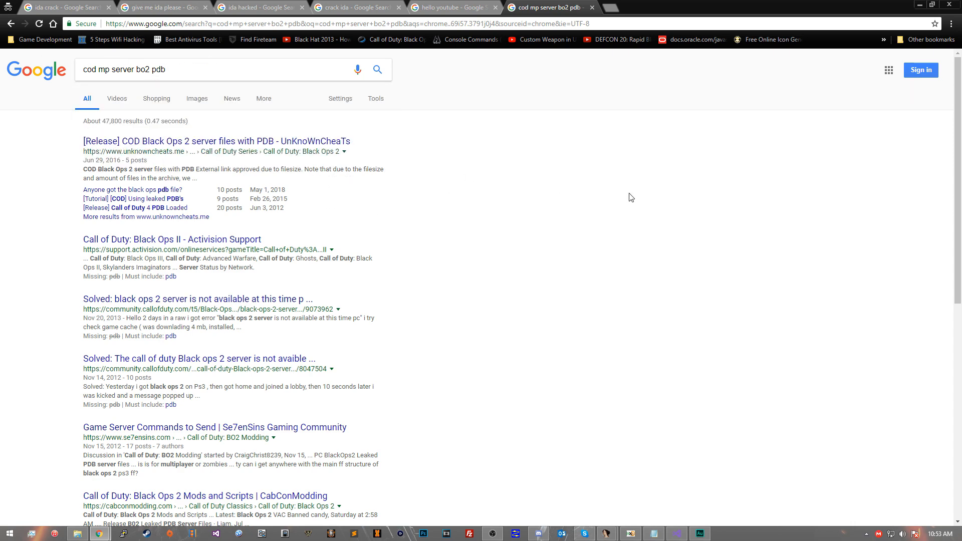
{"action": "scroll", "scroll_direction": "down", "scroll_amount": 3}
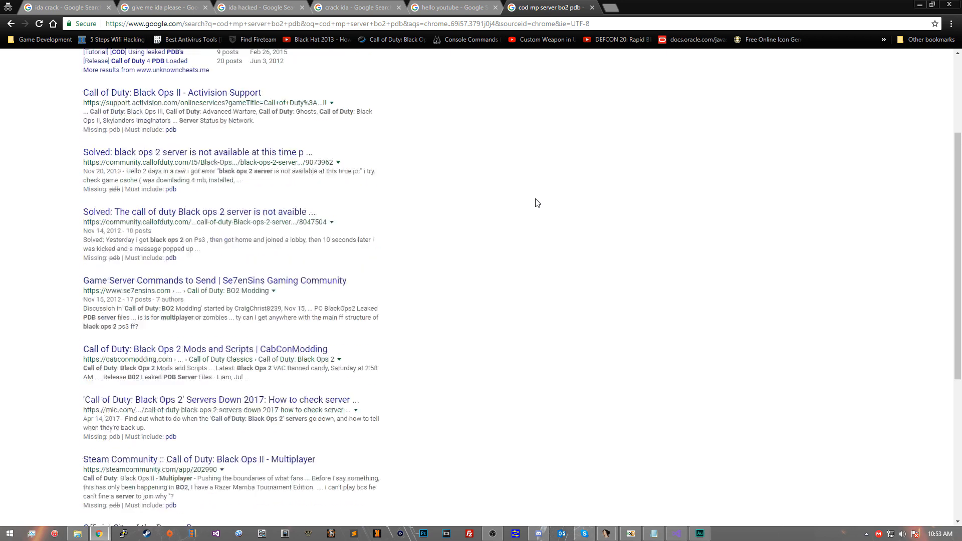
{"action": "scroll", "scroll_direction": "up", "scroll_amount": 3}
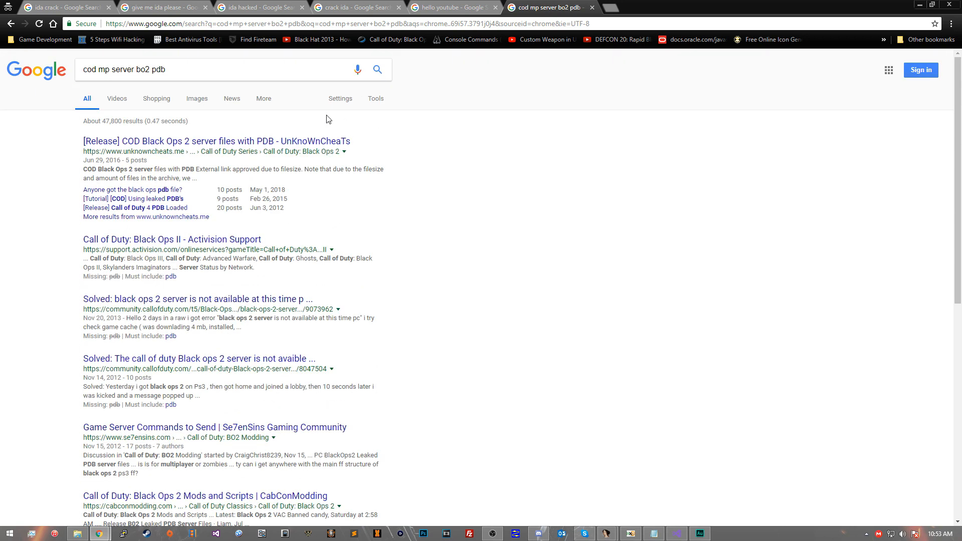
{"action": "mouse_move", "coordinate": [250, 96]}
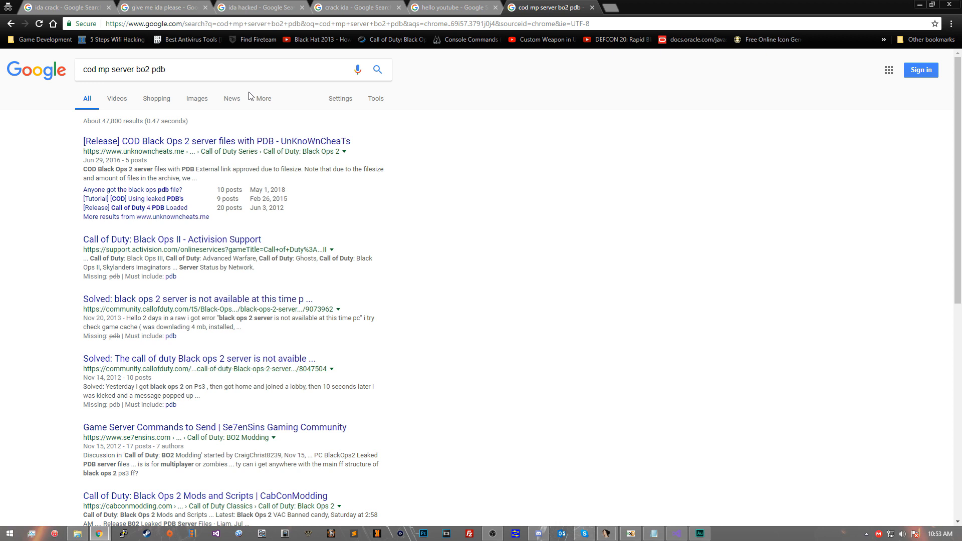
{"action": "mouse_move", "coordinate": [578, 172]}
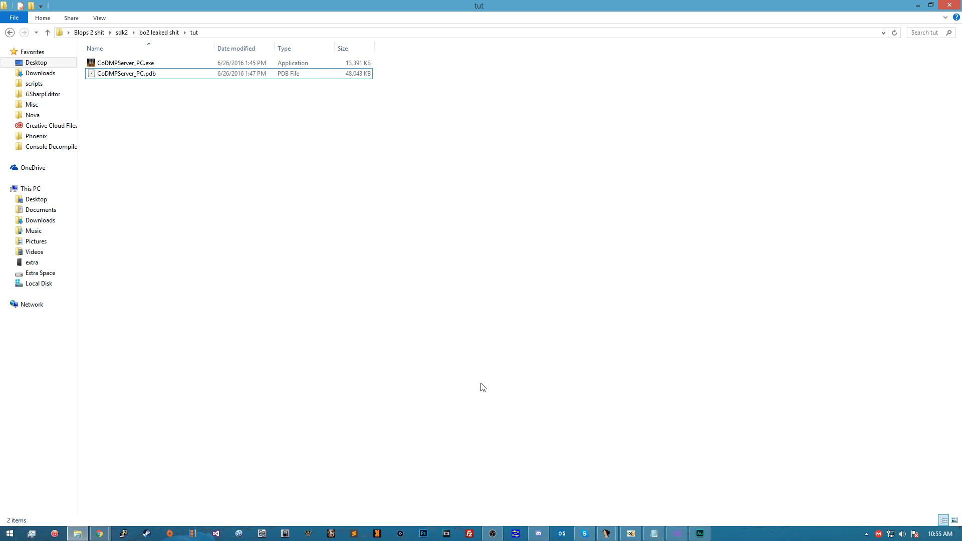
Step: Select CoDMPServer_PC.exe in the tut folder, then clear the selection
{"action": "left_click", "coordinate": [125, 62]}
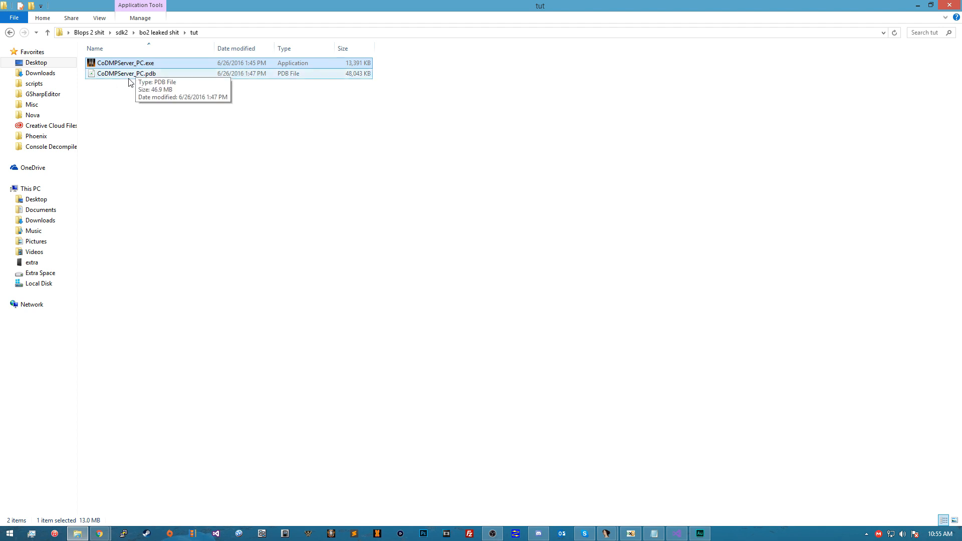
{"action": "left_click", "coordinate": [127, 73]}
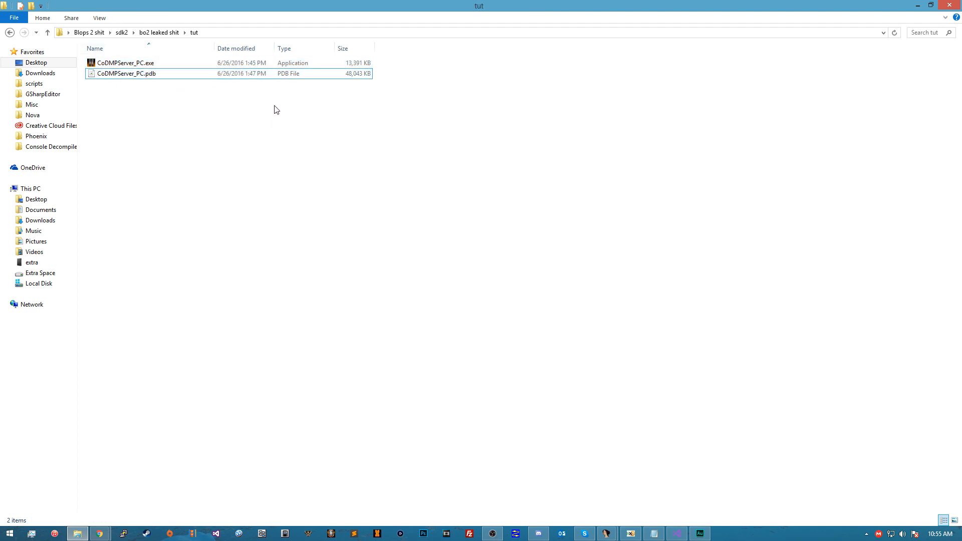
{"action": "mouse_move", "coordinate": [245, 121]}
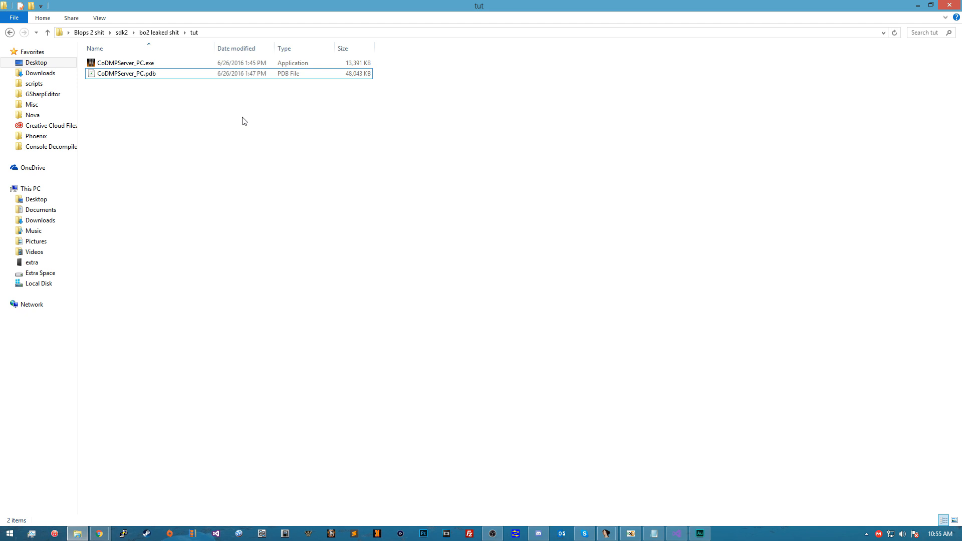
{"action": "mouse_move", "coordinate": [419, 146]}
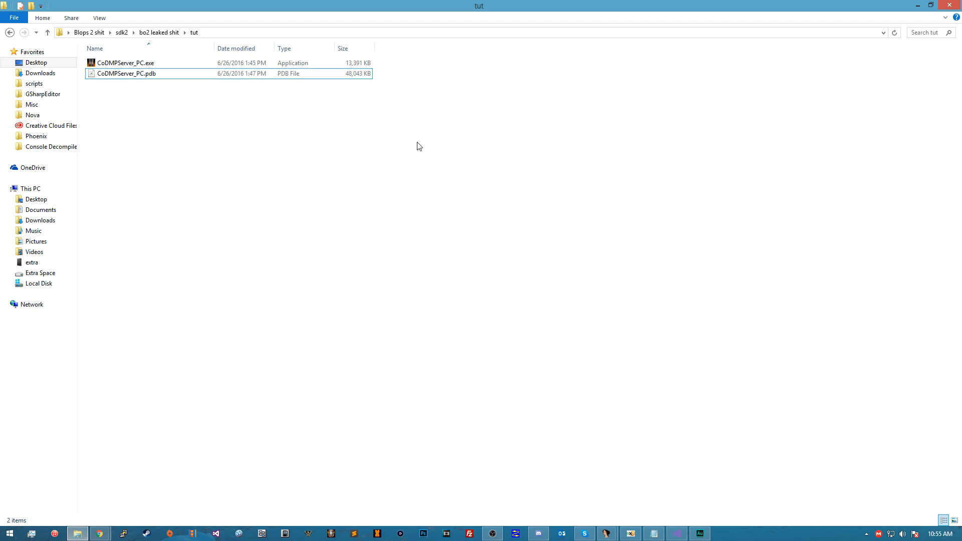
Step: Launch a new IDA Pro (32-bit) instance, dismiss the support notice and skip the quick start
{"action": "right_click", "coordinate": [607, 533]}
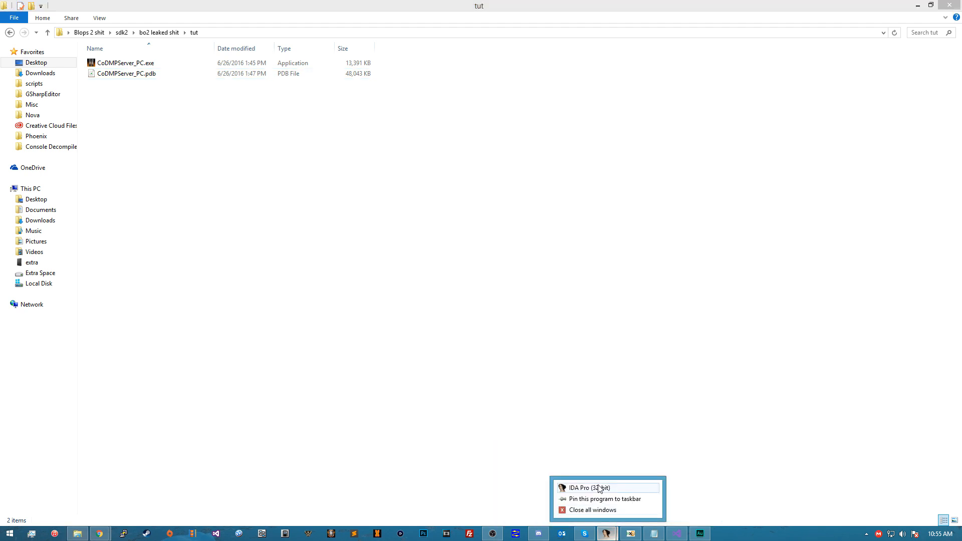
{"action": "left_click", "coordinate": [587, 489]}
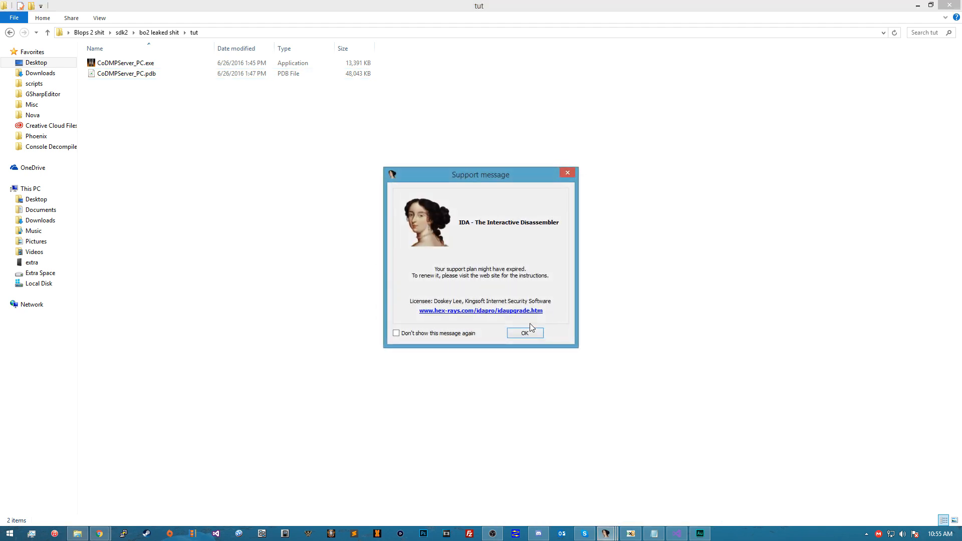
{"action": "left_click", "coordinate": [524, 333]}
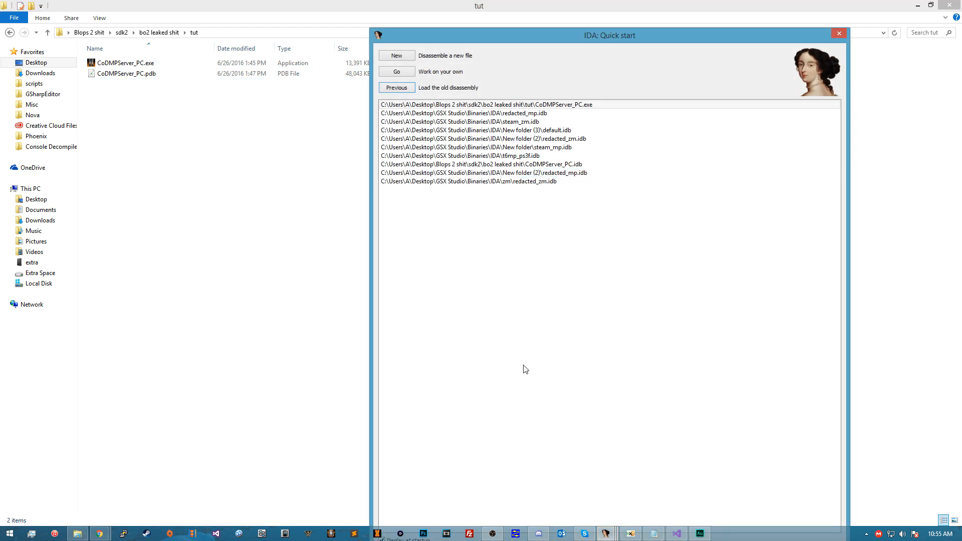
{"action": "mouse_move", "coordinate": [217, 98]}
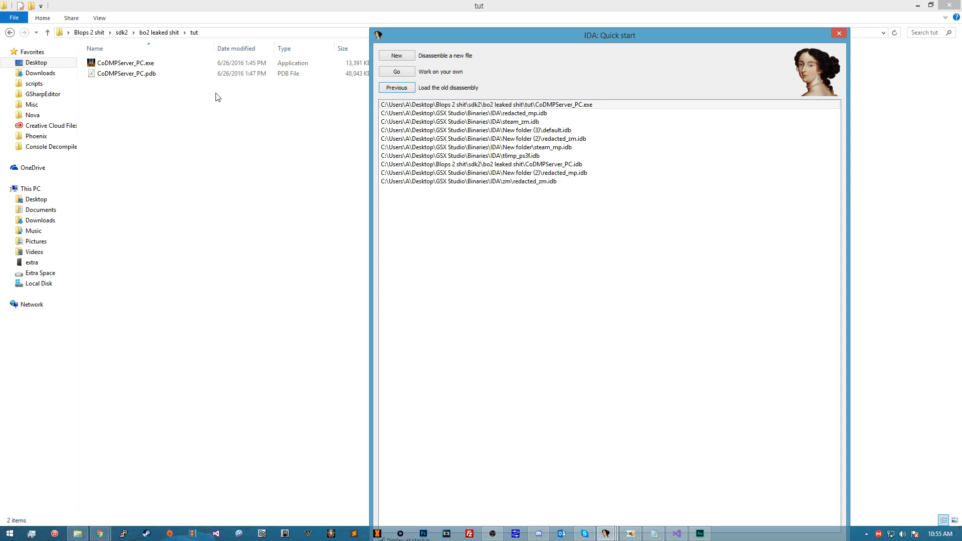
{"action": "mouse_move", "coordinate": [176, 94]}
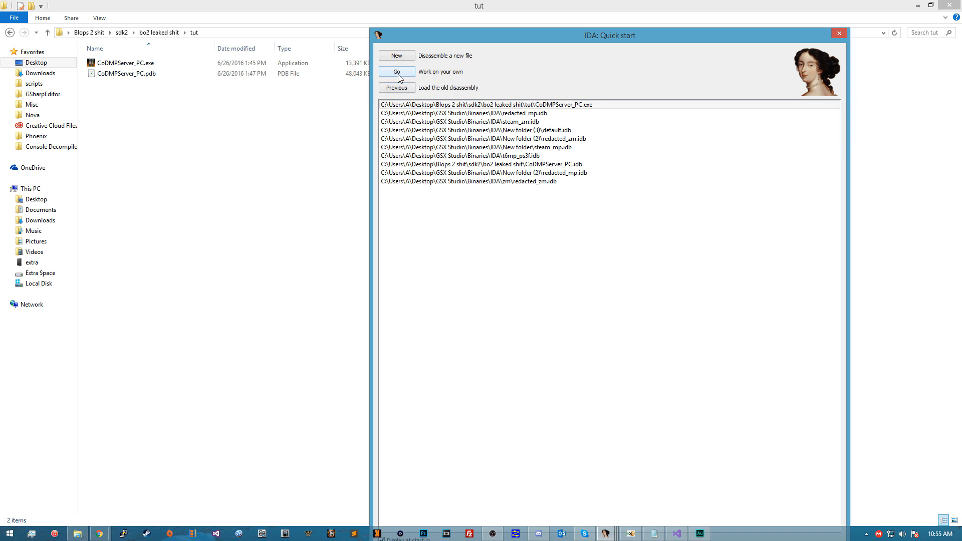
{"action": "left_click", "coordinate": [396, 72]}
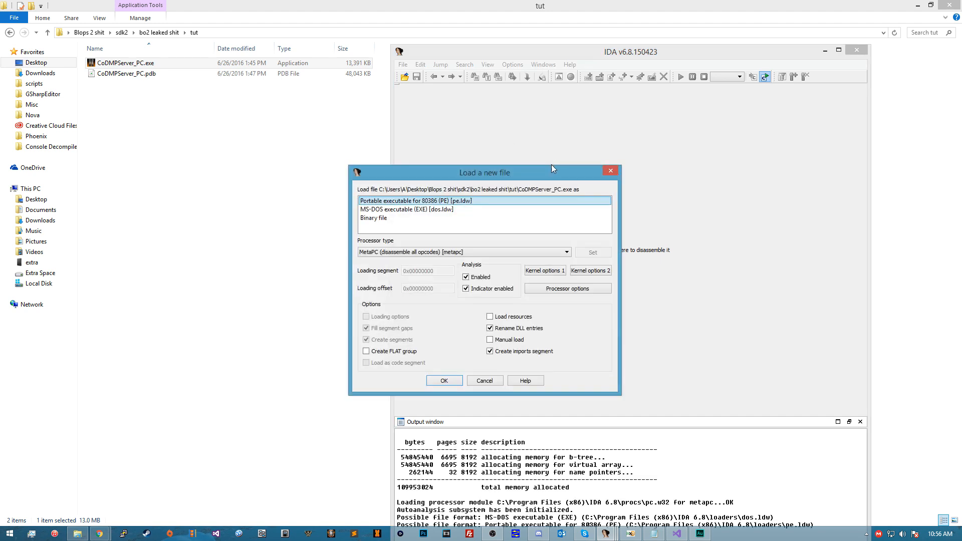
Step: Accept the Portable executable load settings and agree to load the PDB debug symbols
{"action": "left_click", "coordinate": [406, 209]}
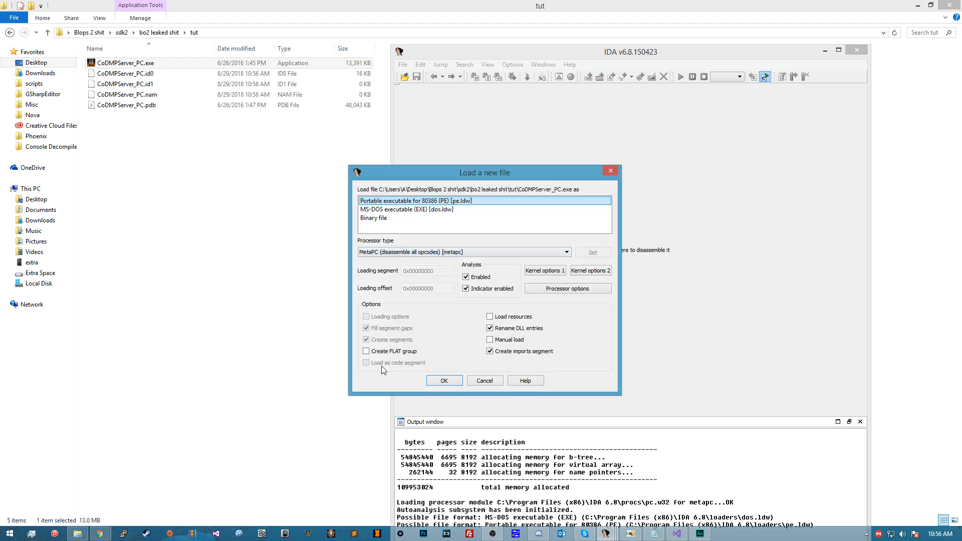
{"action": "left_click", "coordinate": [444, 381]}
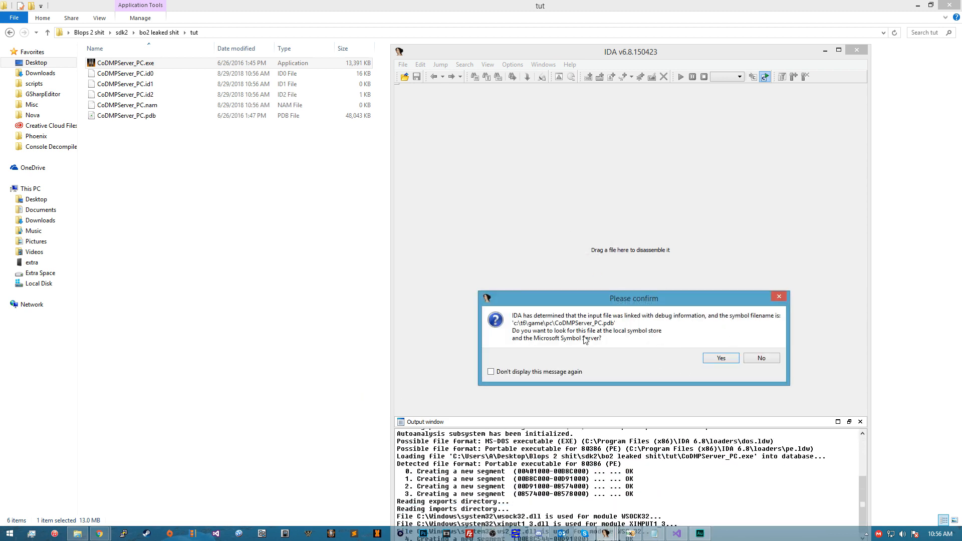
{"action": "mouse_move", "coordinate": [605, 337]}
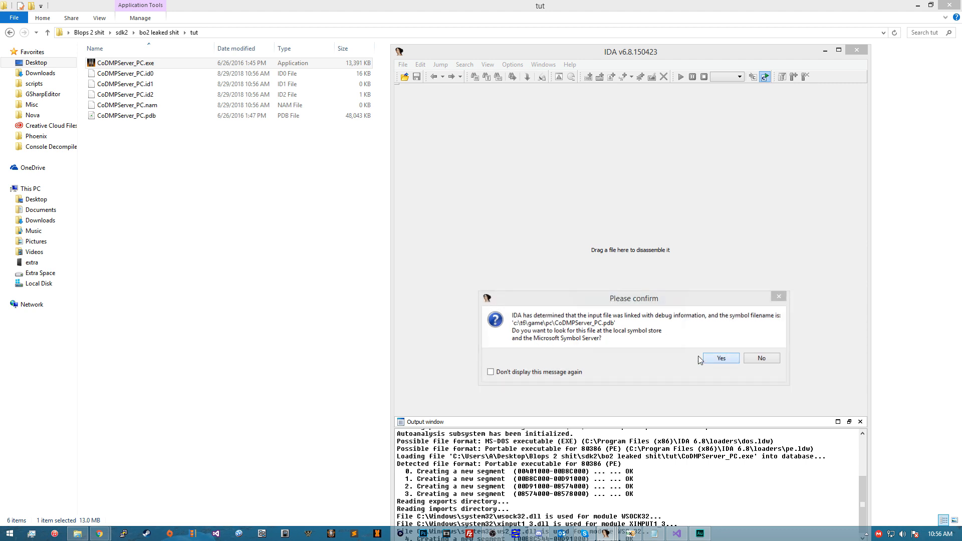
{"action": "left_click", "coordinate": [720, 358]}
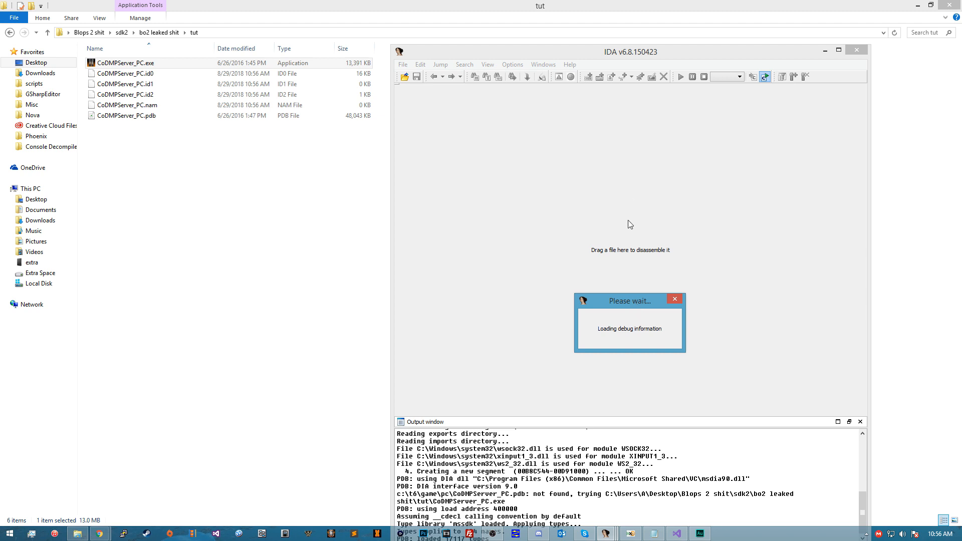
{"action": "mouse_move", "coordinate": [608, 49]}
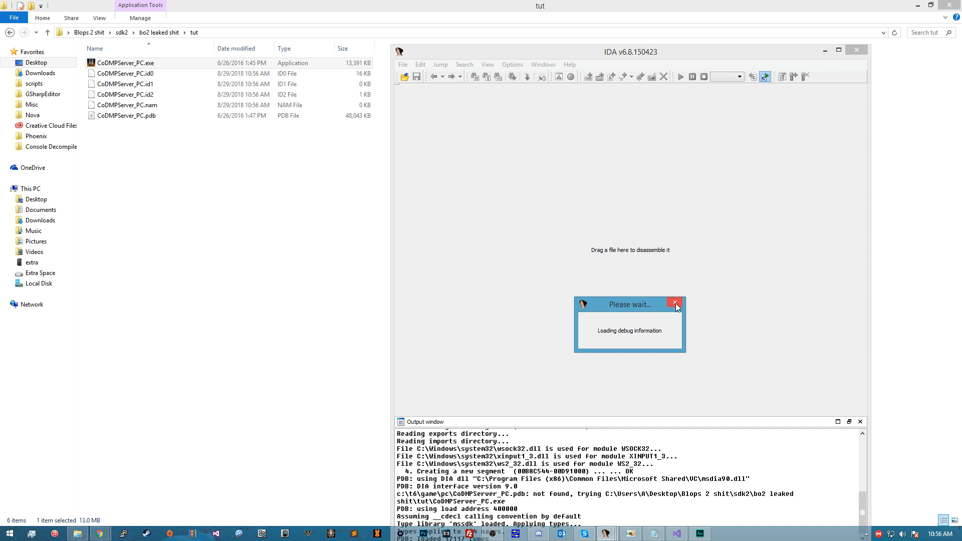
{"action": "mouse_move", "coordinate": [611, 532]}
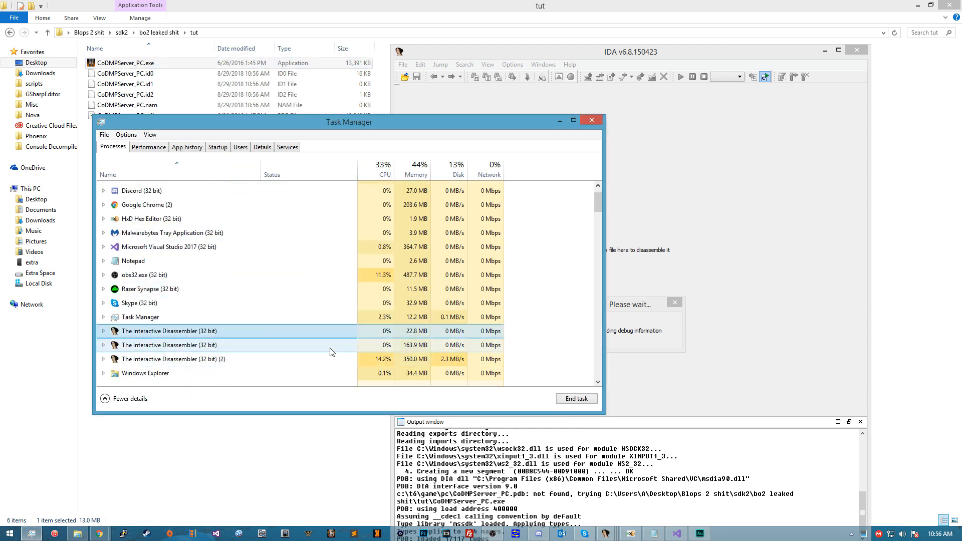
Step: End the unresponsive IDA (32 bit) process and close Task Manager
{"action": "left_click", "coordinate": [171, 359]}
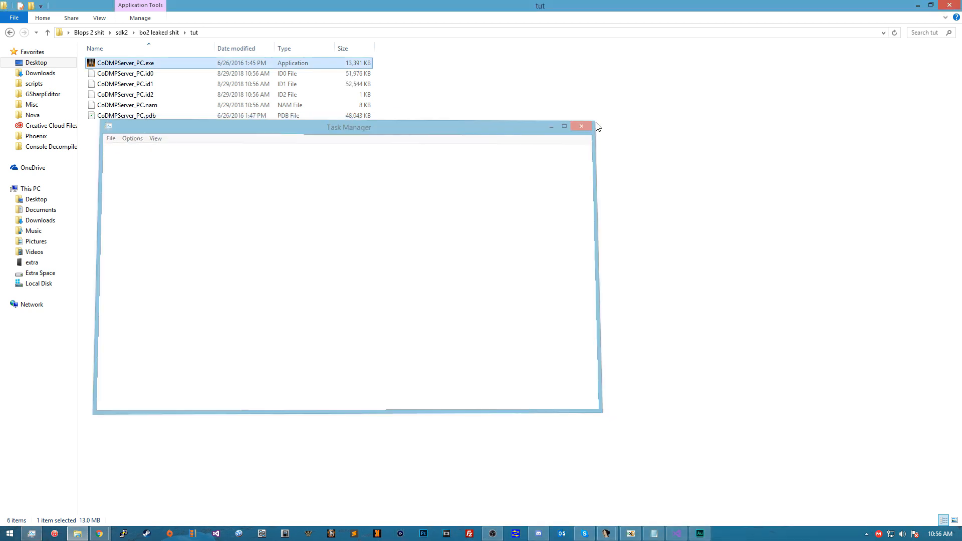
{"action": "left_click", "coordinate": [581, 126]}
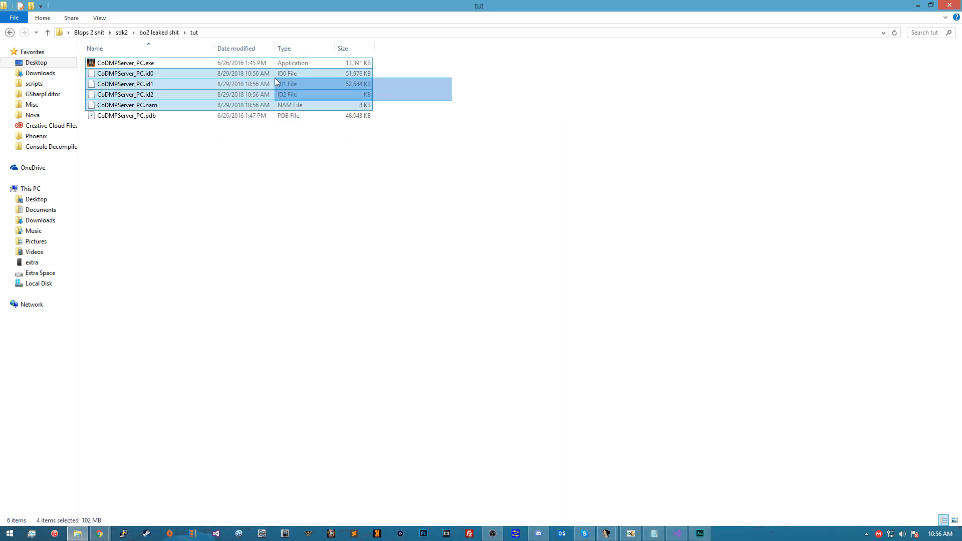
Step: Navigate the CoDMPServer_PC database to the Cbuf_AddText disassembly in IDA View-A
{"action": "key", "text": "Delete"}
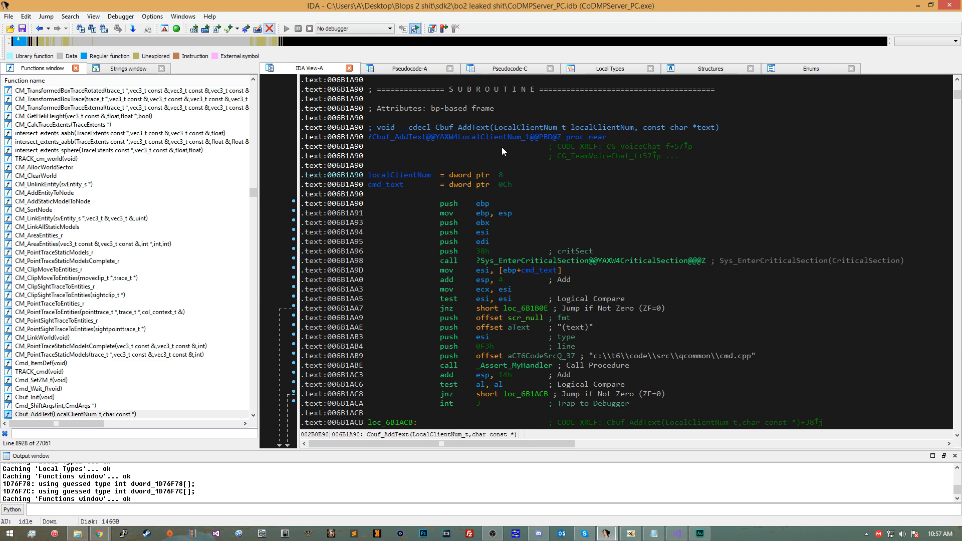
{"action": "mouse_move", "coordinate": [139, 92]}
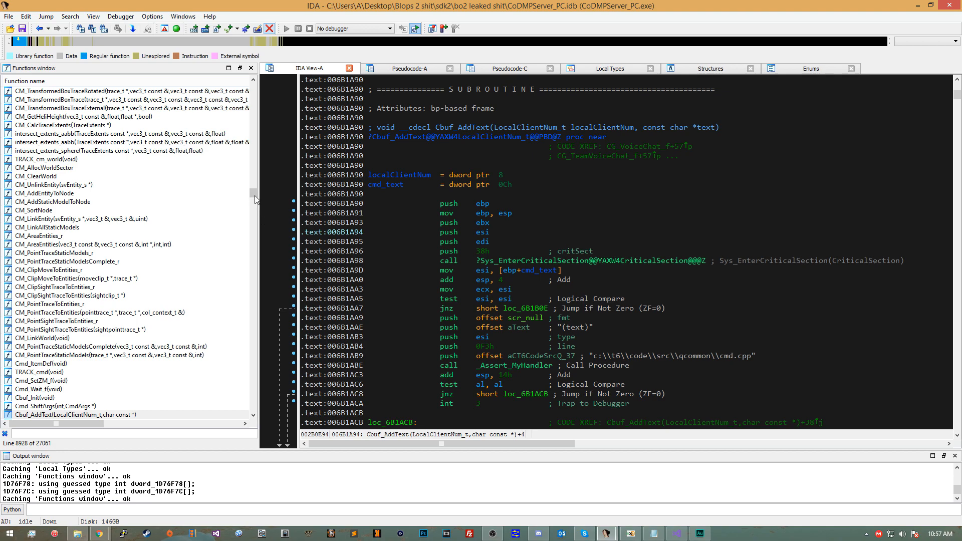
{"action": "scroll", "scroll_direction": "down", "scroll_amount": 3}
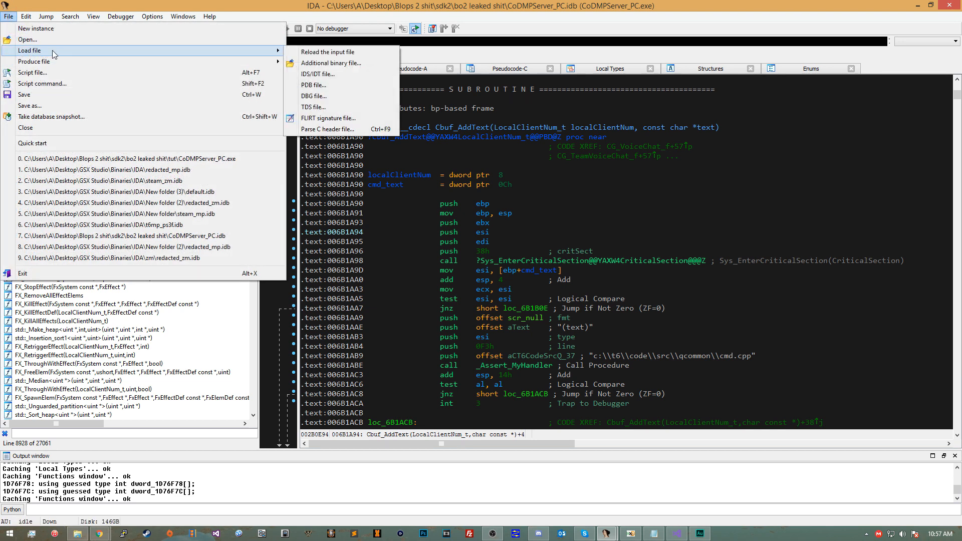
{"action": "mouse_move", "coordinate": [332, 84]}
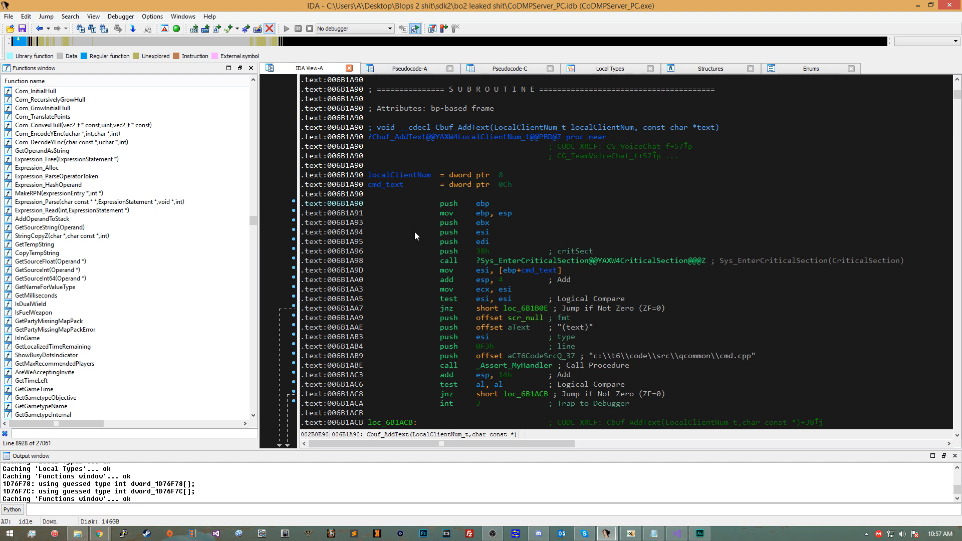
{"action": "mouse_move", "coordinate": [397, 180]}
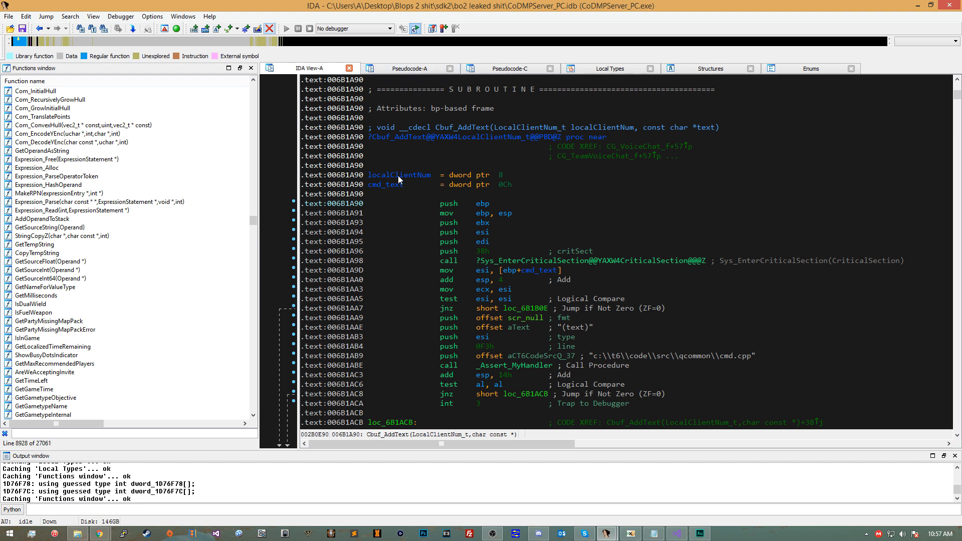
{"action": "left_click", "coordinate": [121, 16]}
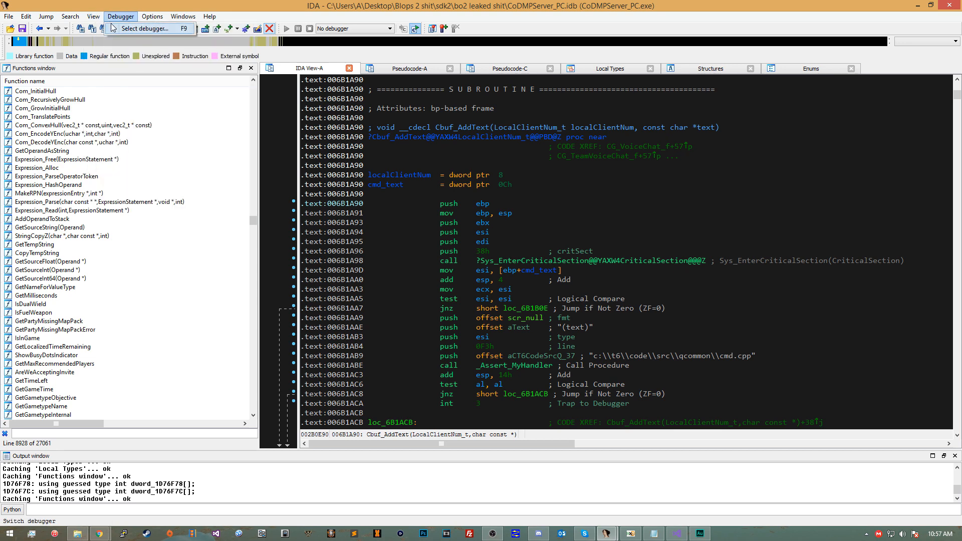
{"action": "left_click", "coordinate": [92, 16]}
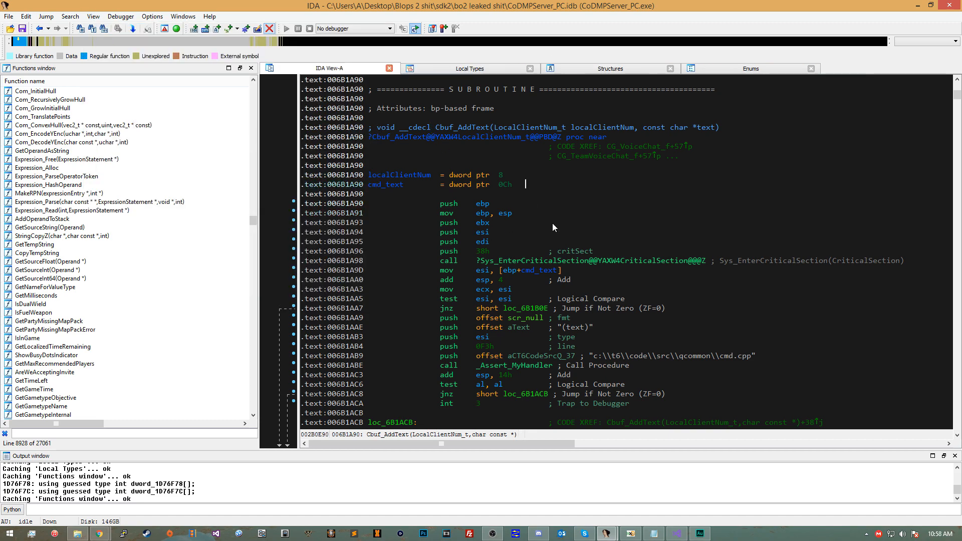
{"action": "mouse_move", "coordinate": [251, 224]}
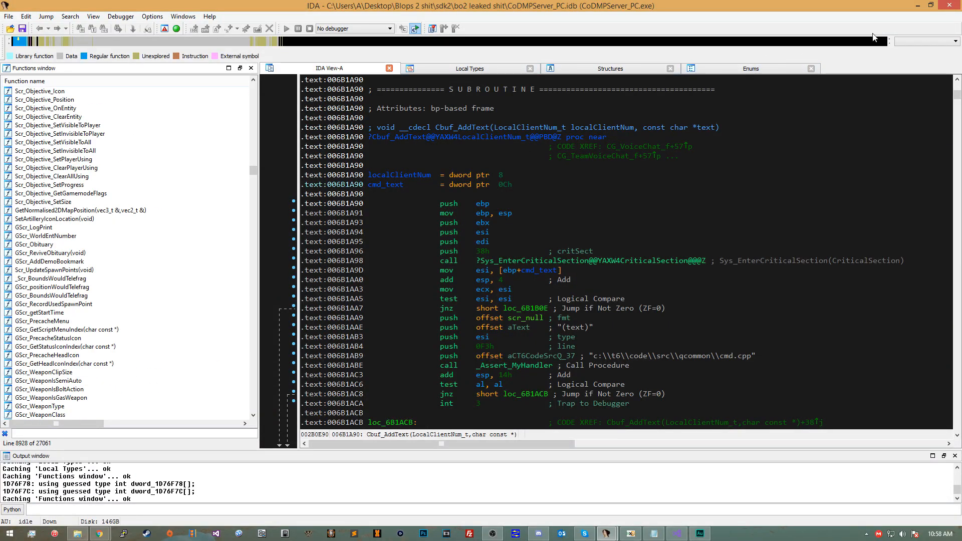
{"action": "mouse_move", "coordinate": [521, 182]}
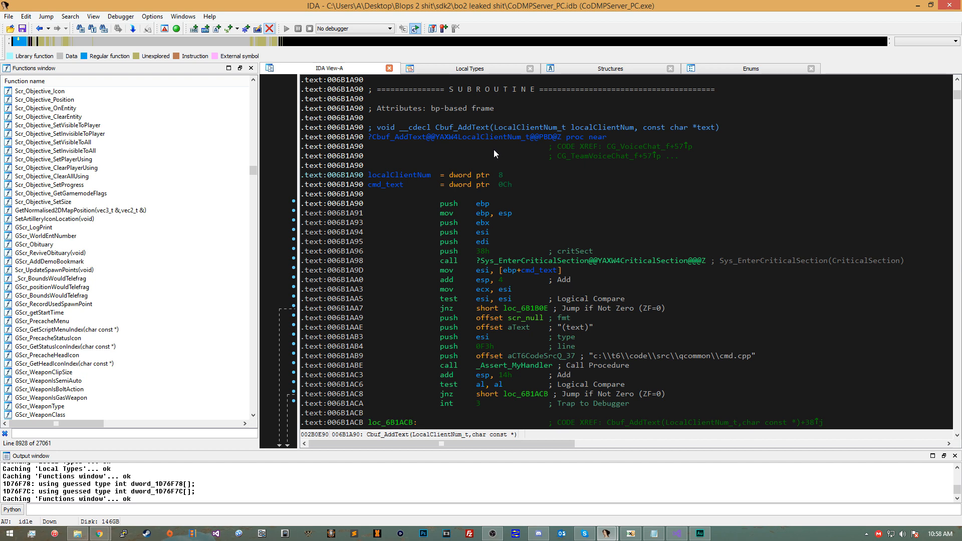
Step: Decompile Cbuf_AddText with F5 and highlight its name in the pseudocode view
{"action": "key", "text": "f5"}
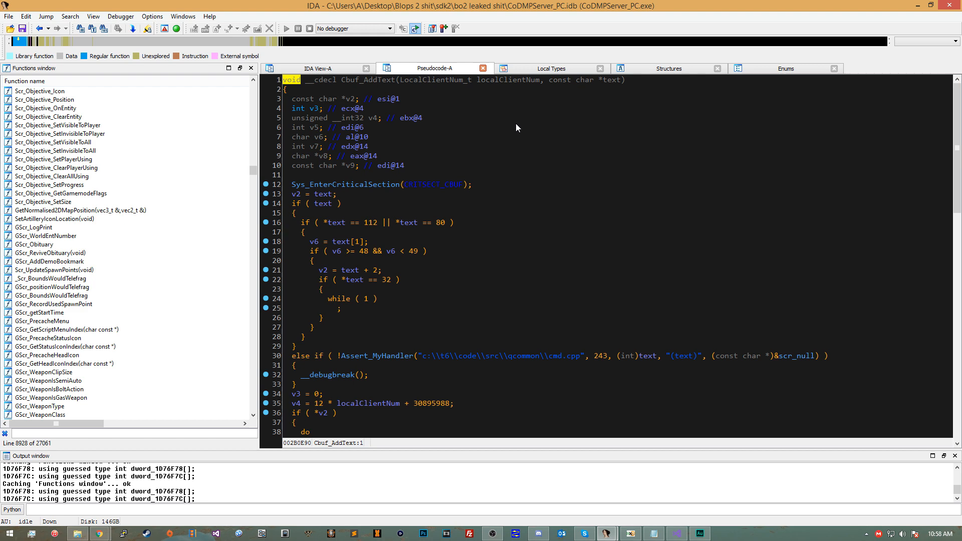
{"action": "left_click", "coordinate": [315, 68]}
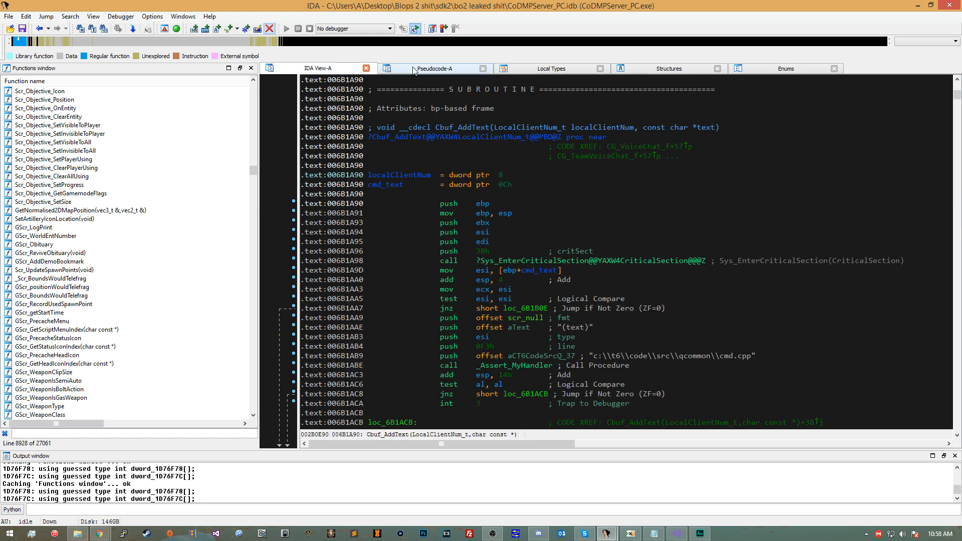
{"action": "left_click", "coordinate": [434, 68]}
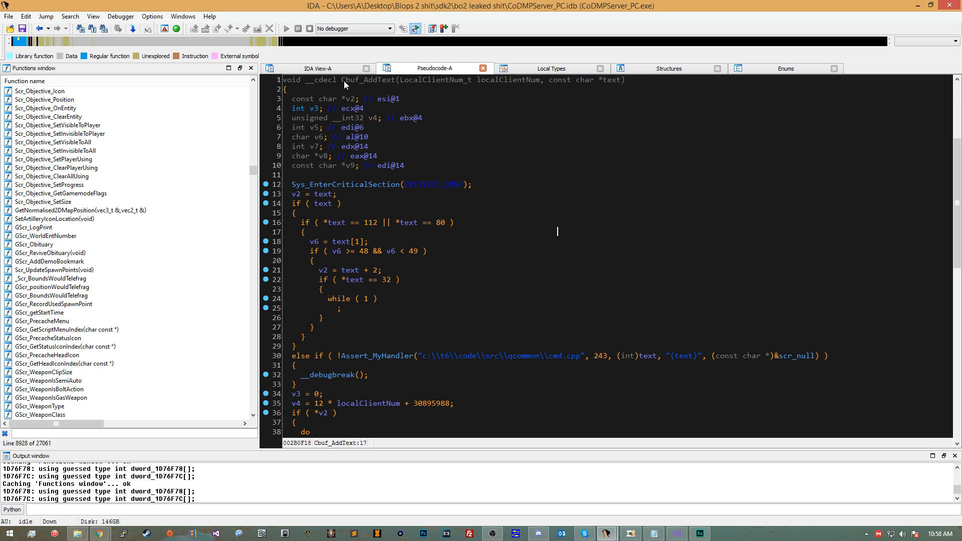
{"action": "double_click", "coordinate": [367, 81]}
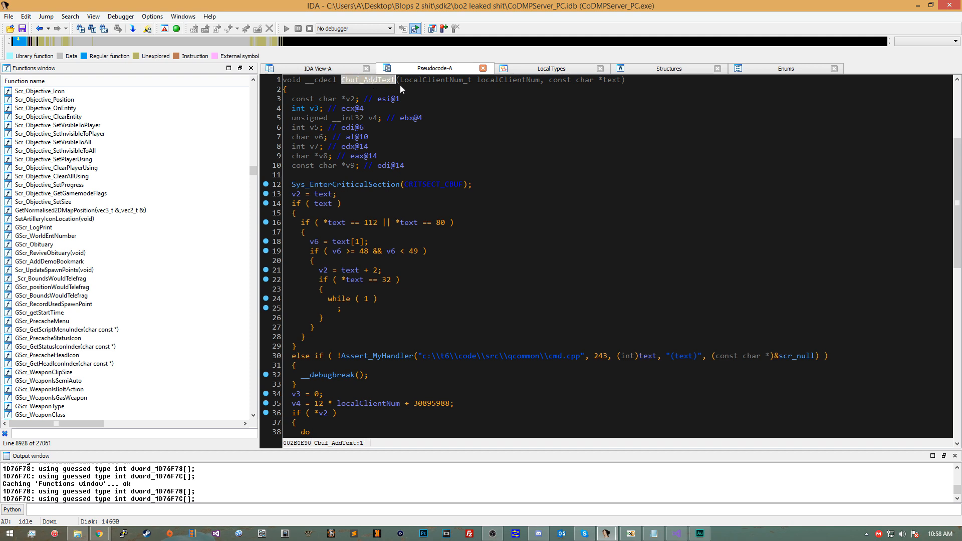
{"action": "scroll", "scroll_direction": "down", "scroll_amount": 3}
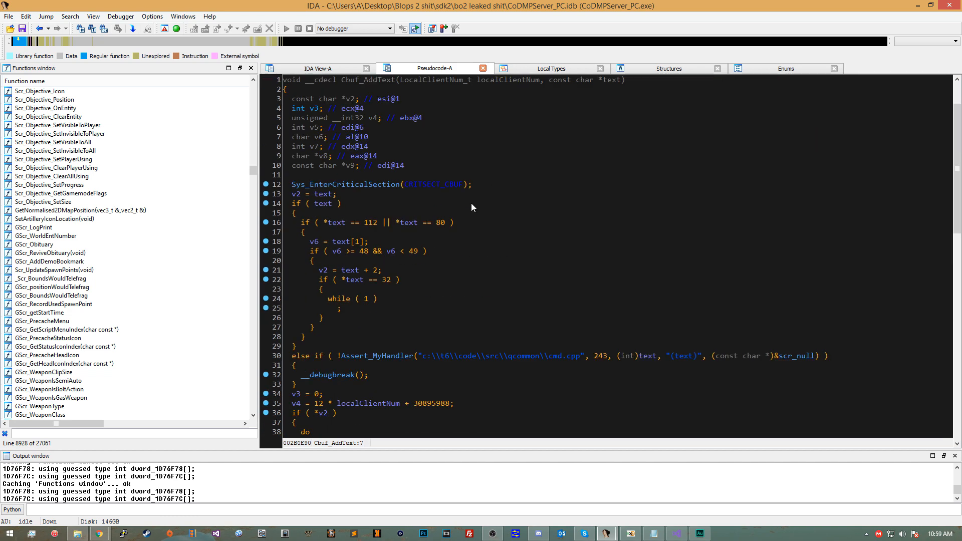
{"action": "mouse_move", "coordinate": [661, 161]}
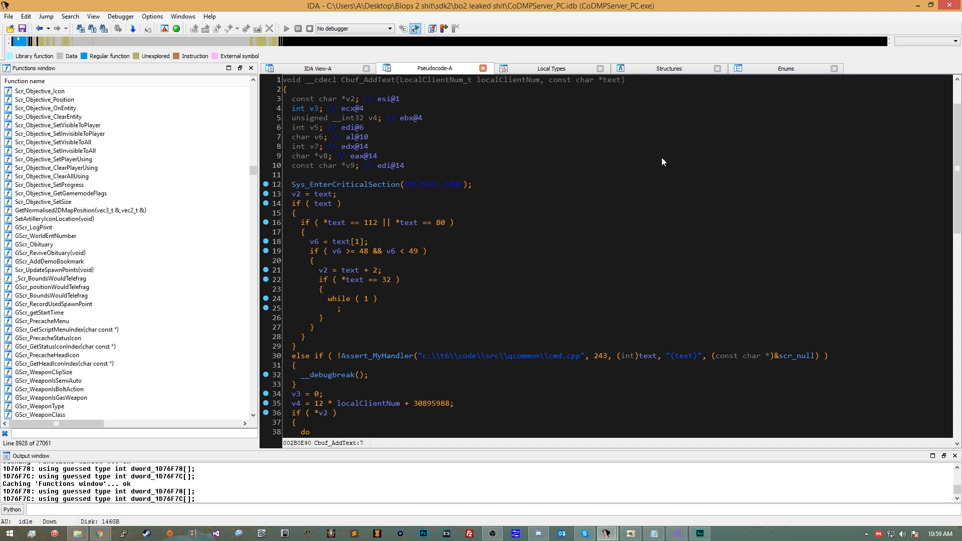
{"action": "mouse_move", "coordinate": [486, 193]}
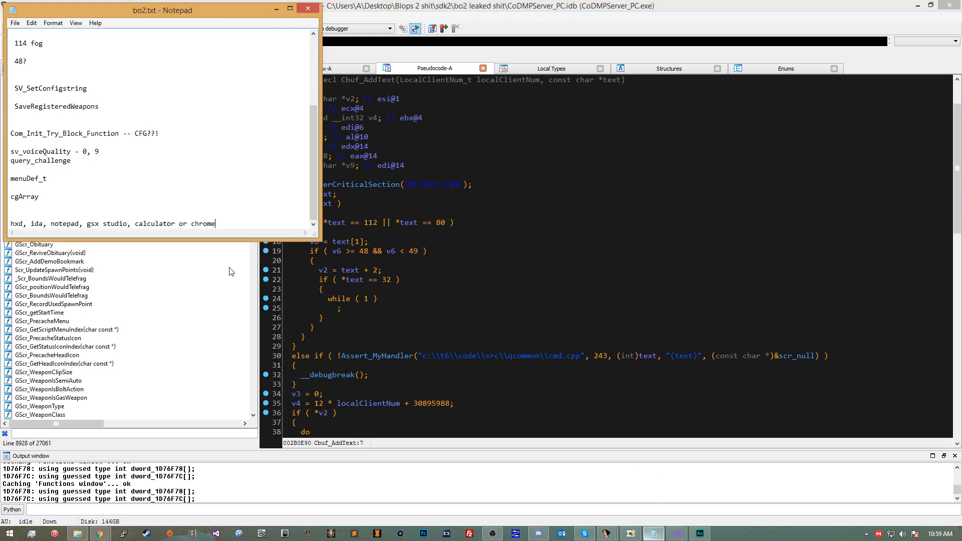
Step: Bring the bo2.txt Notepad window forward to show the tool list
{"action": "left_click_drag", "start_coordinate": [159, 9], "coordinate": [214, 63]}
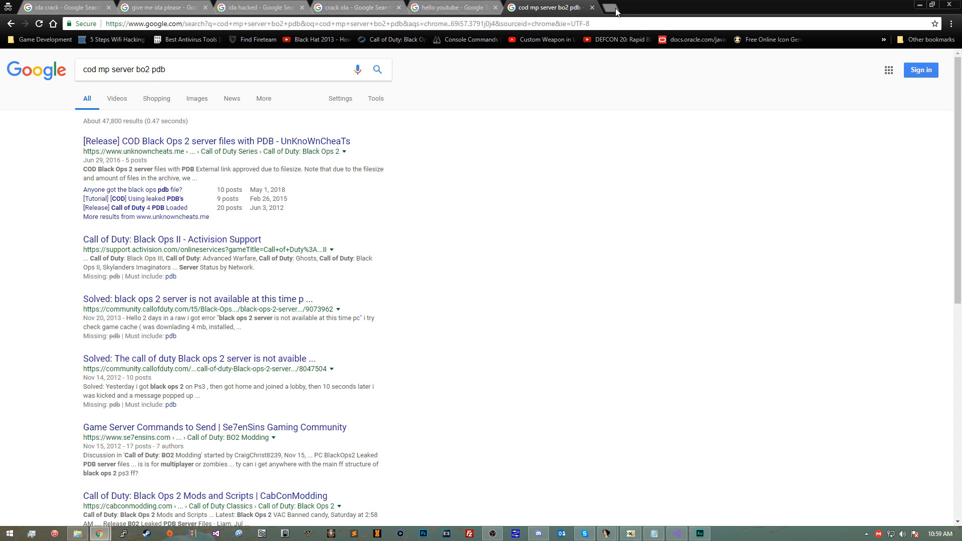
Step: Review the cod mp server BO2 PDB search results in Chrome, noting the /installer.exe path
{"action": "left_click", "coordinate": [614, 7]}
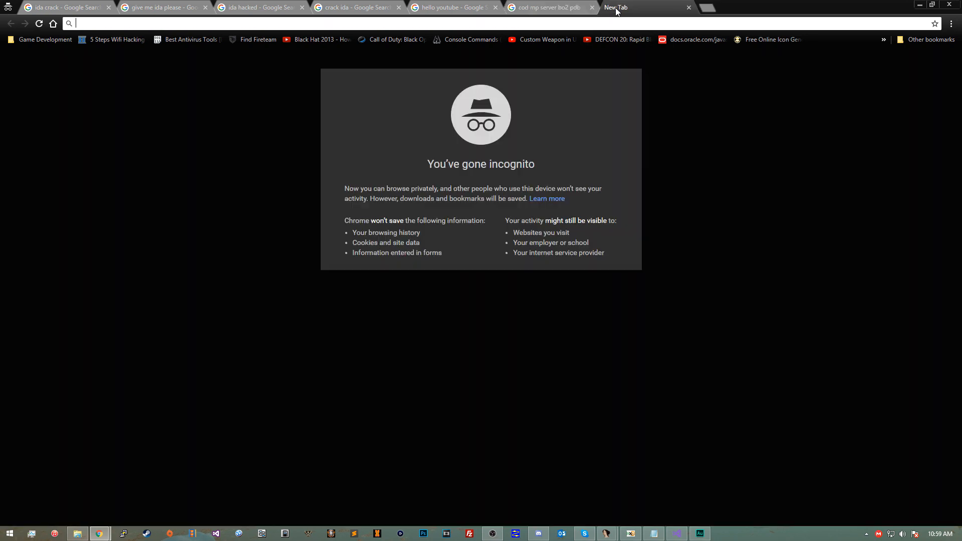
{"action": "left_click", "coordinate": [548, 7]}
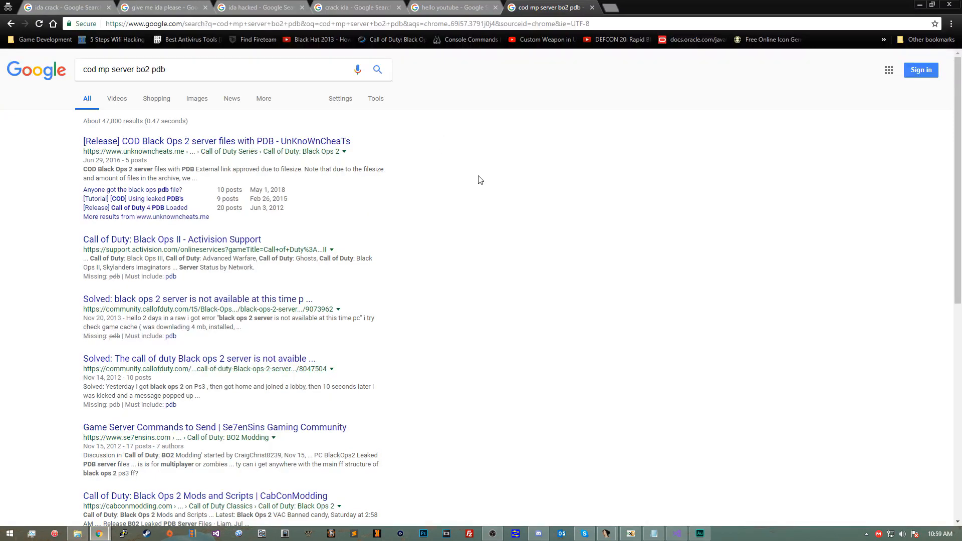
{"action": "left_click", "coordinate": [184, 69]}
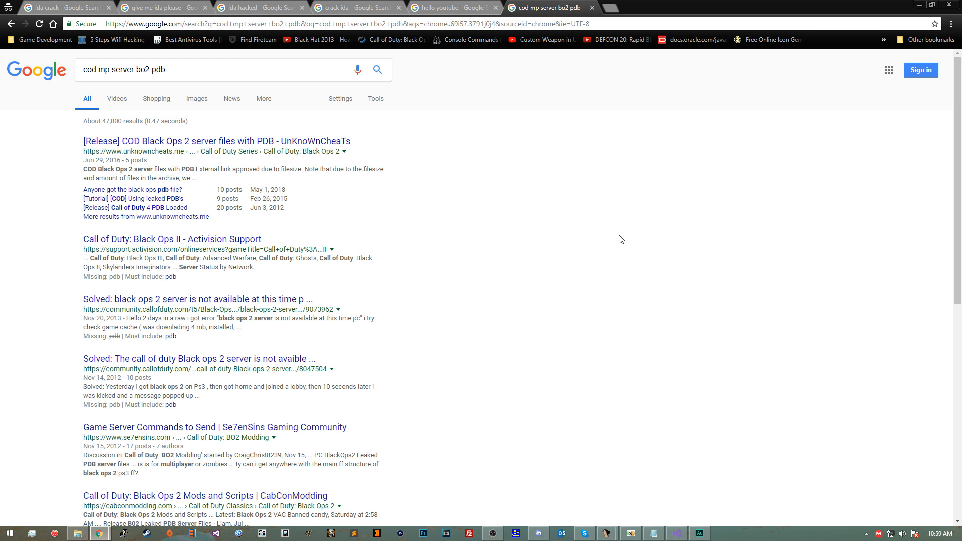
{"action": "mouse_move", "coordinate": [616, 105]}
{"action": "type", "text": "gsxstudio.net"}
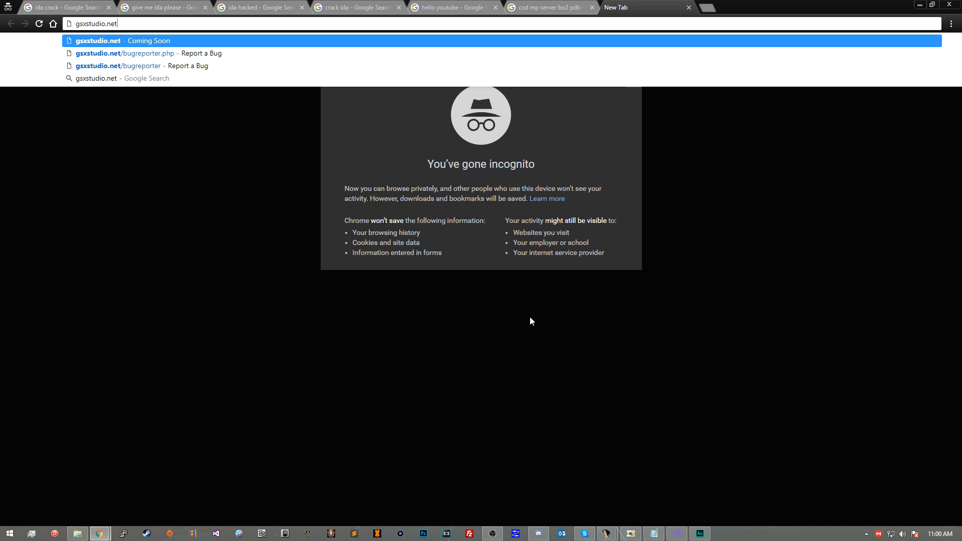
{"action": "type", "text": "/installer.exe"}
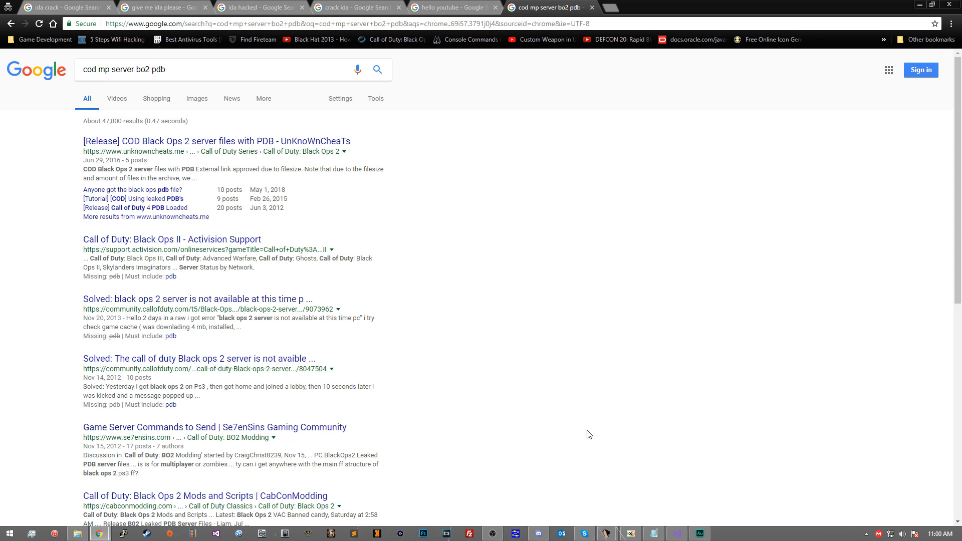
Step: Check the HxD and IDA search results, then bring IDA Pro's Cbuf_AddText pseudocode back
{"action": "left_click", "coordinate": [214, 69]}
{"action": "type", "text": "hxd"}
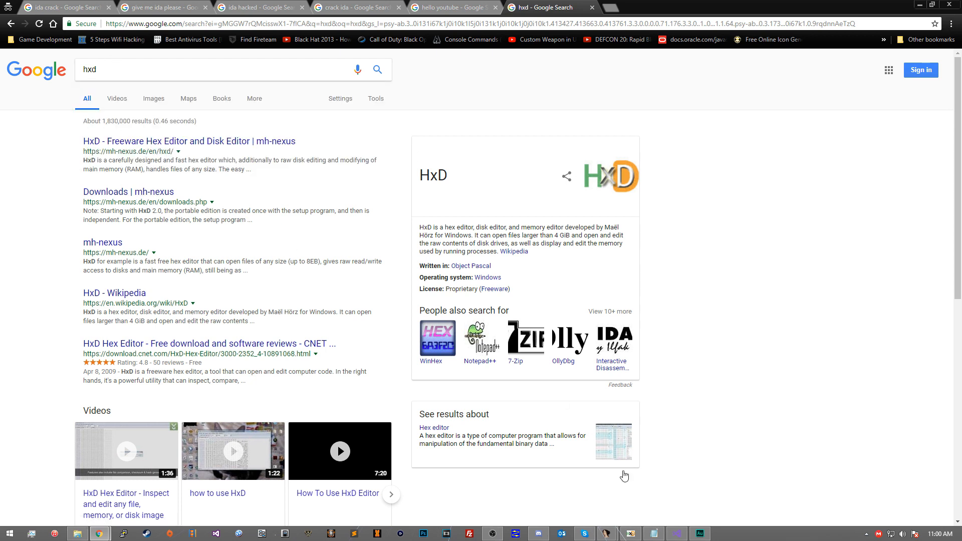
{"action": "mouse_move", "coordinate": [671, 283]}
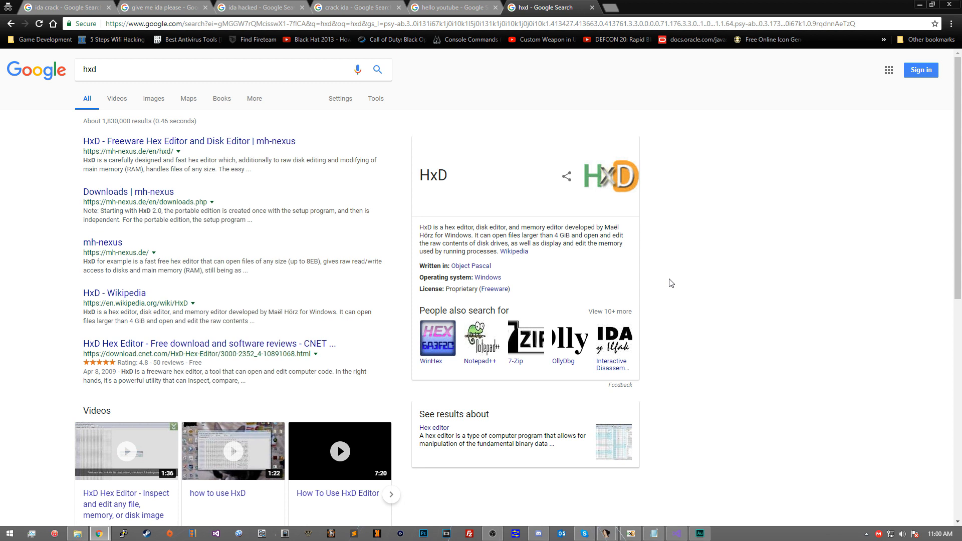
{"action": "mouse_move", "coordinate": [358, 184]}
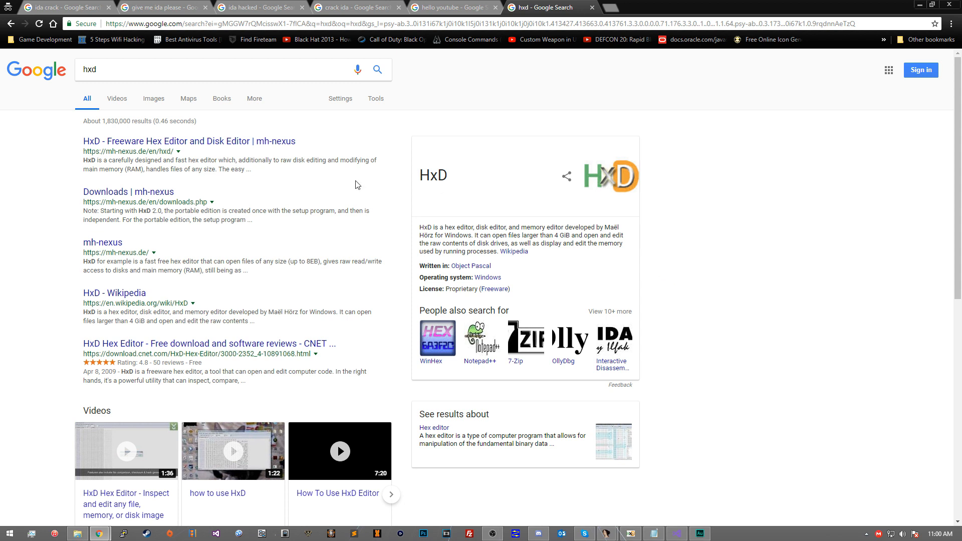
{"action": "mouse_move", "coordinate": [193, 246]}
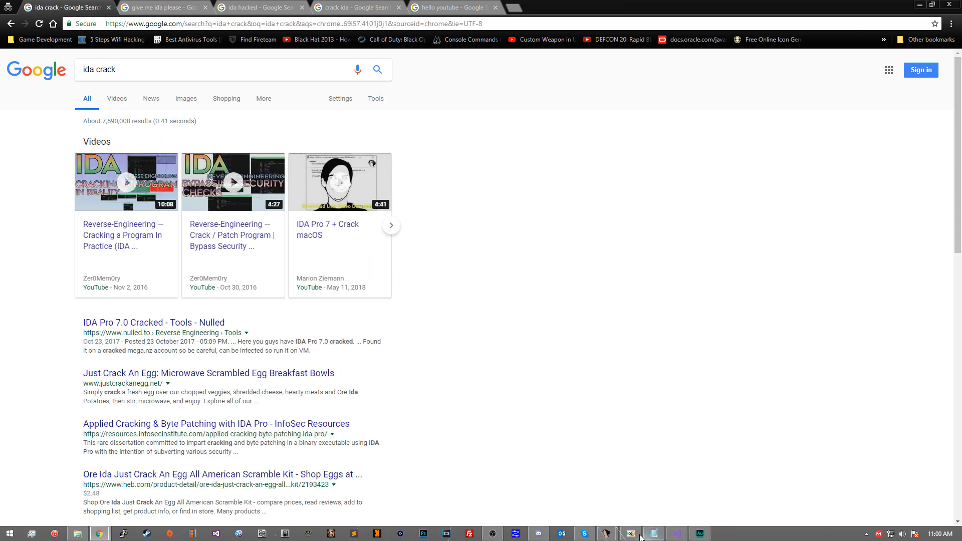
{"action": "left_click", "coordinate": [653, 533]}
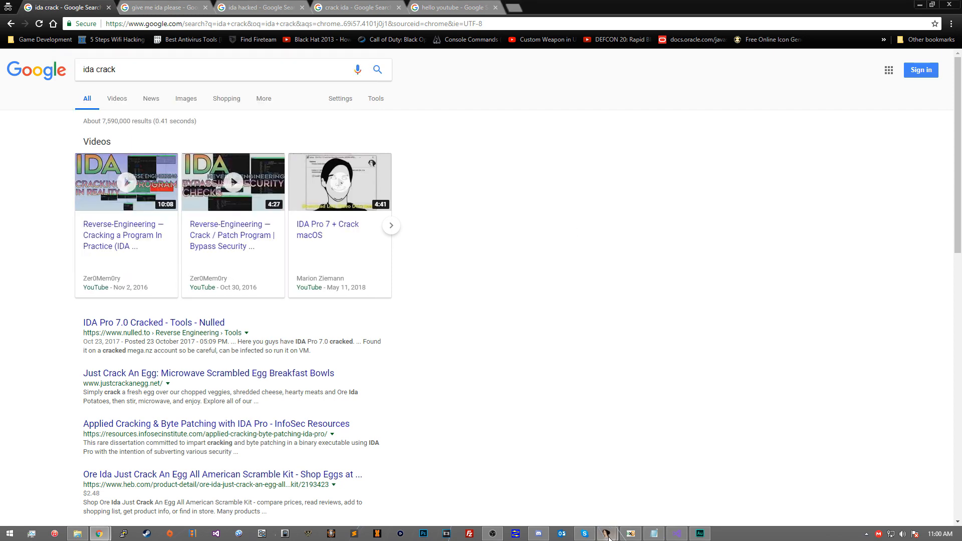
{"action": "left_click", "coordinate": [607, 532]}
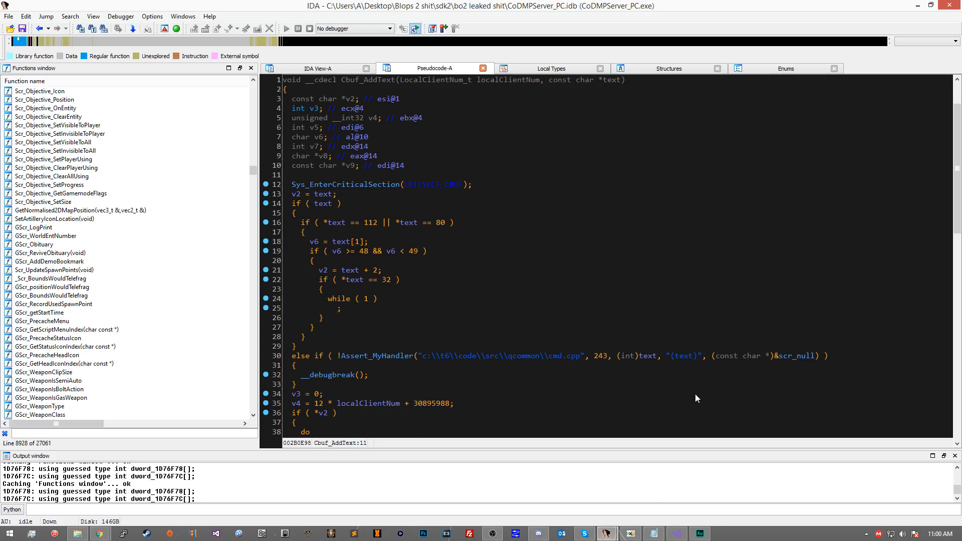
{"action": "mouse_move", "coordinate": [677, 532]}
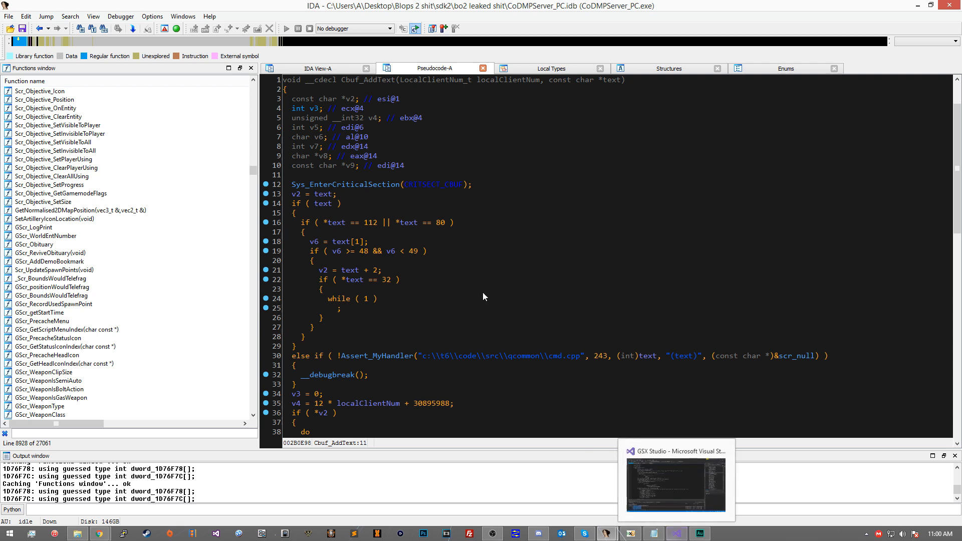